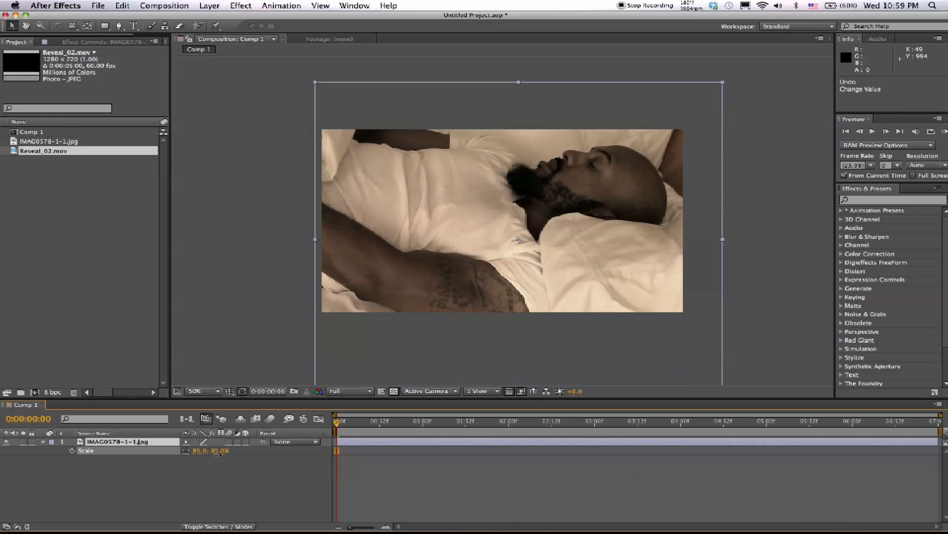
- Place Reveal_02.mov above the photo layer and preview its white blob from an early frame
{"action": "left_click_drag", "start_coordinate": [206, 451], "coordinate": [217, 451]}
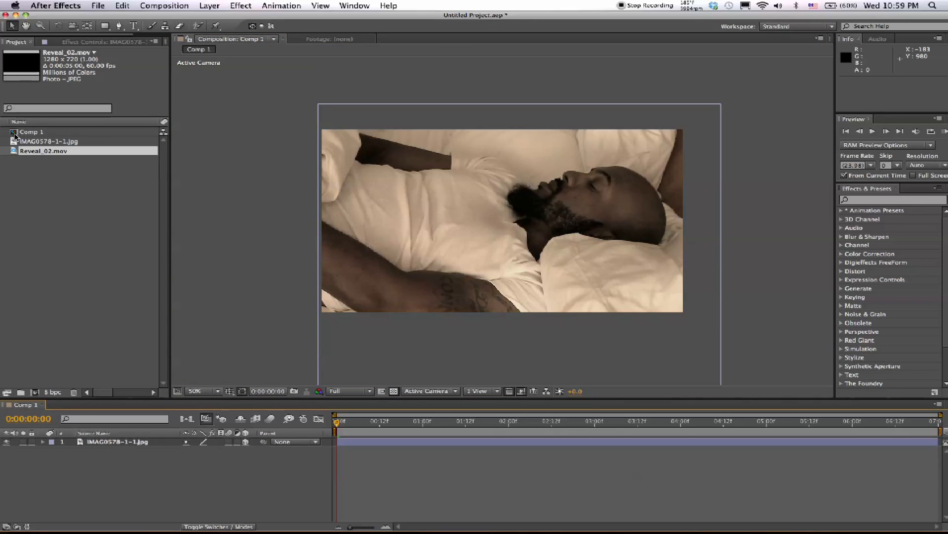
{"action": "double_click", "coordinate": [42, 150]}
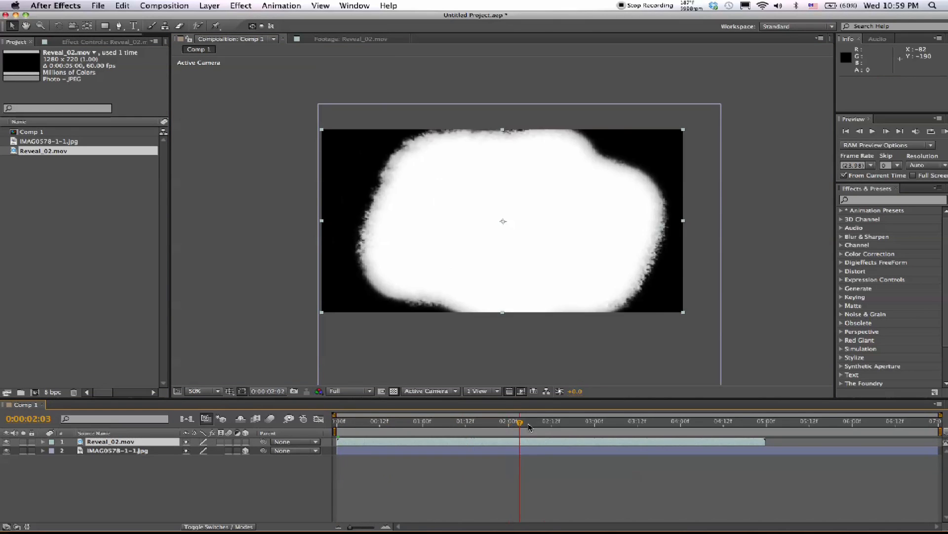
{"action": "left_click_drag", "start_coordinate": [518, 422], "coordinate": [437, 422]}
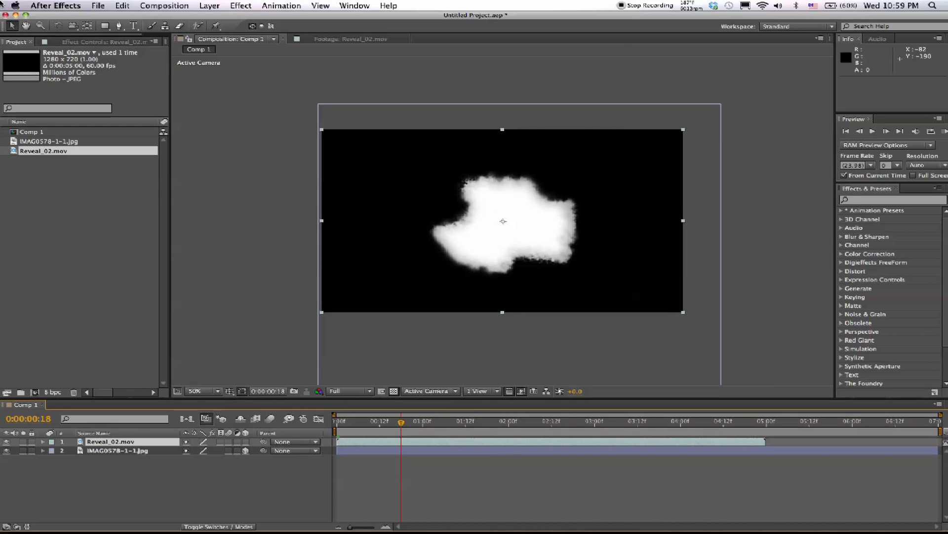
- Start a new solid layer and pick a deep red colour for it
{"action": "left_click", "coordinate": [208, 6]}
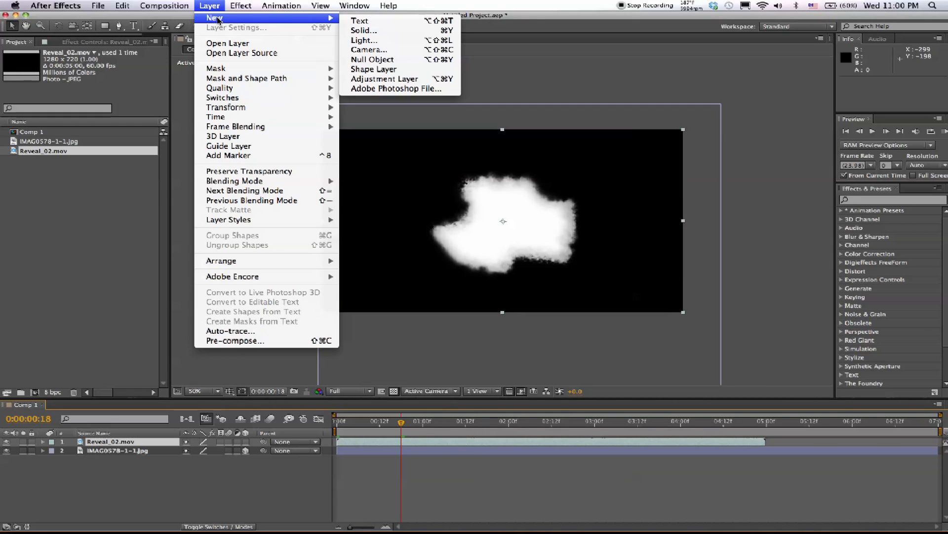
{"action": "left_click", "coordinate": [363, 31]}
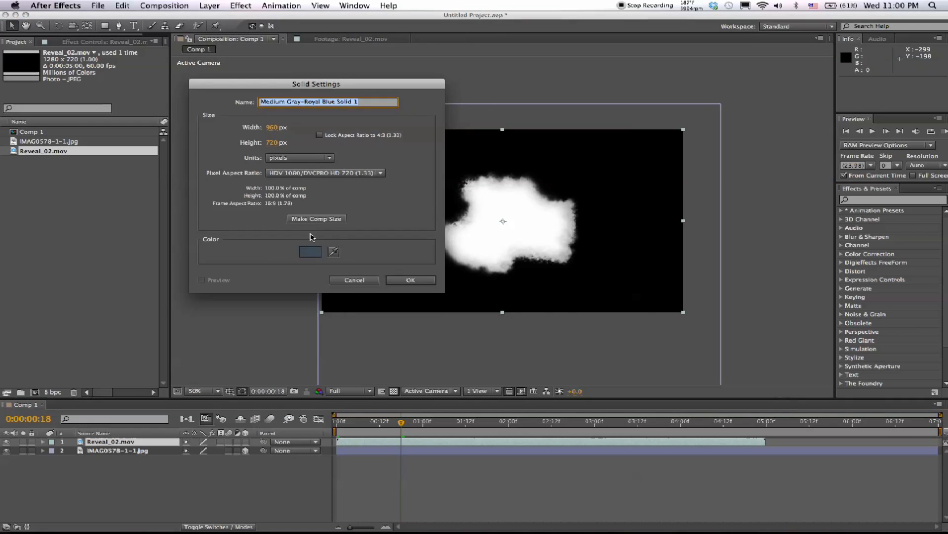
{"action": "left_click", "coordinate": [310, 251]}
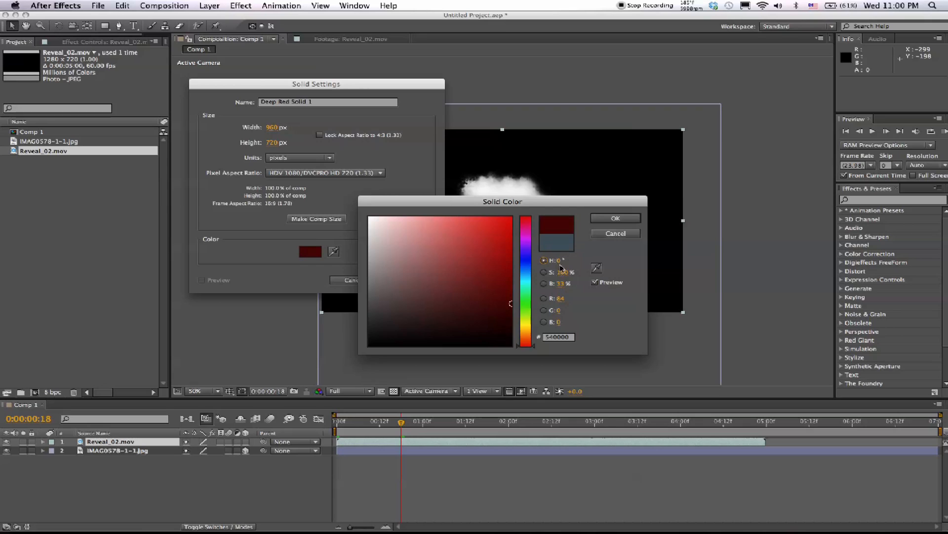
{"action": "left_click", "coordinate": [616, 218]}
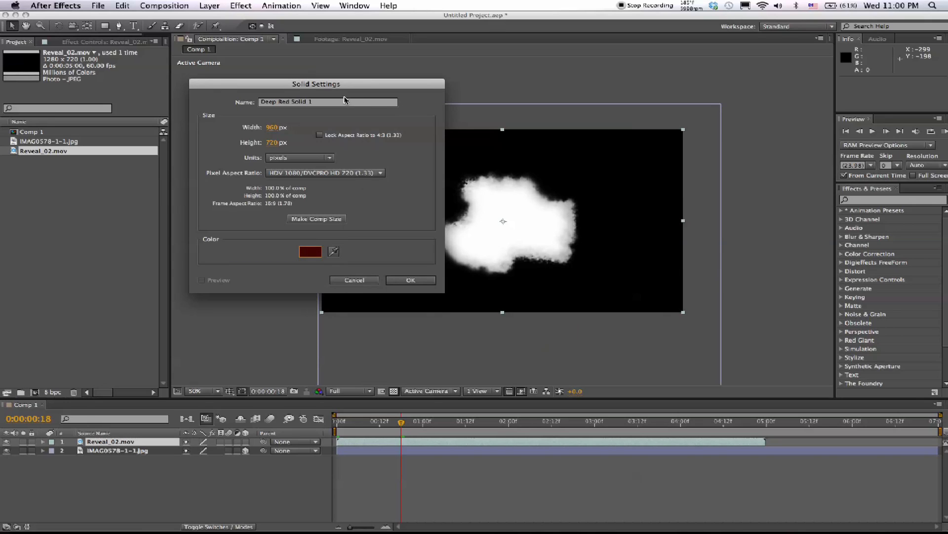
- Create Deep Red Solid 1 below the clip with Luma Matte so the blob reveals the red
{"action": "left_click", "coordinate": [410, 279]}
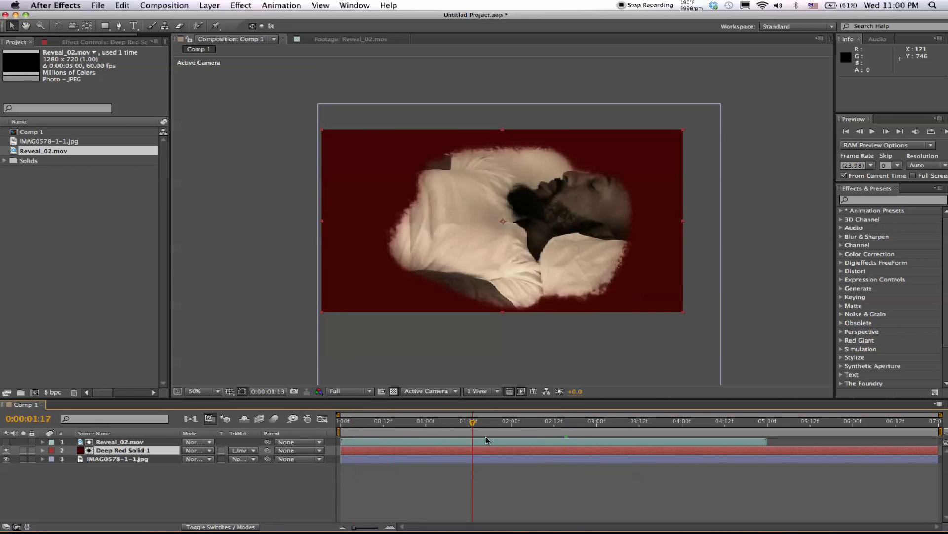
{"action": "left_click", "coordinate": [347, 421]}
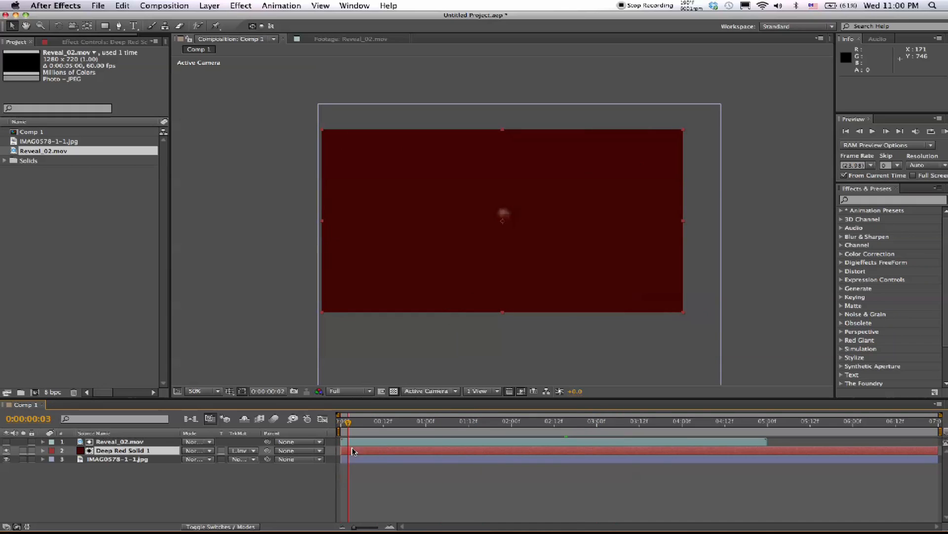
{"action": "left_click", "coordinate": [242, 451]}
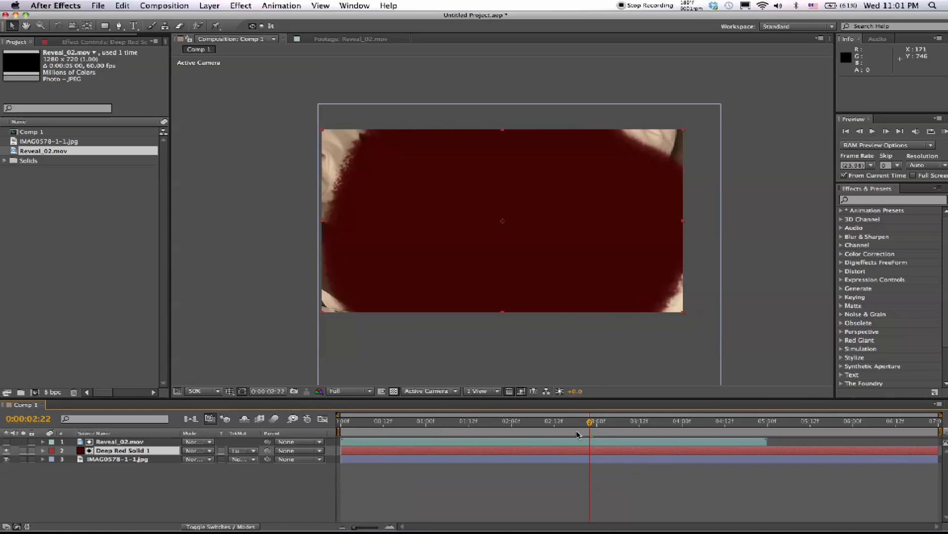
- Make the stain 3D, then tilt, raise and rotate it to lie on the man's chest
{"action": "left_click", "coordinate": [405, 421]}
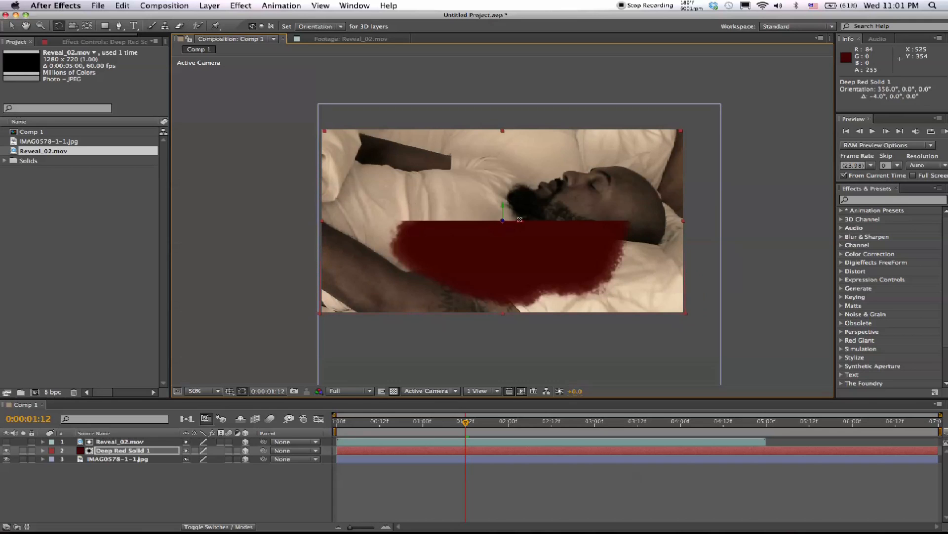
{"action": "left_click_drag", "start_coordinate": [519, 219], "coordinate": [518, 215]}
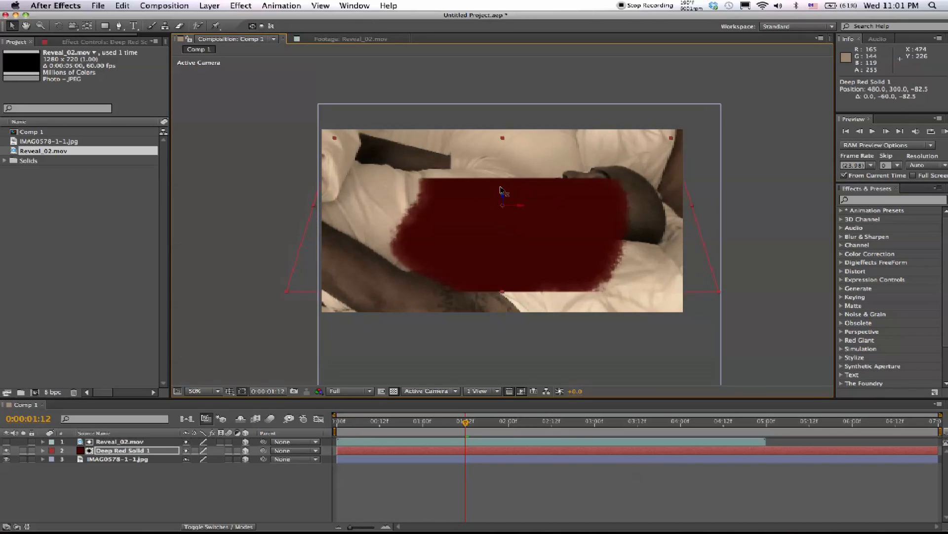
{"action": "left_click_drag", "start_coordinate": [502, 205], "coordinate": [502, 190]}
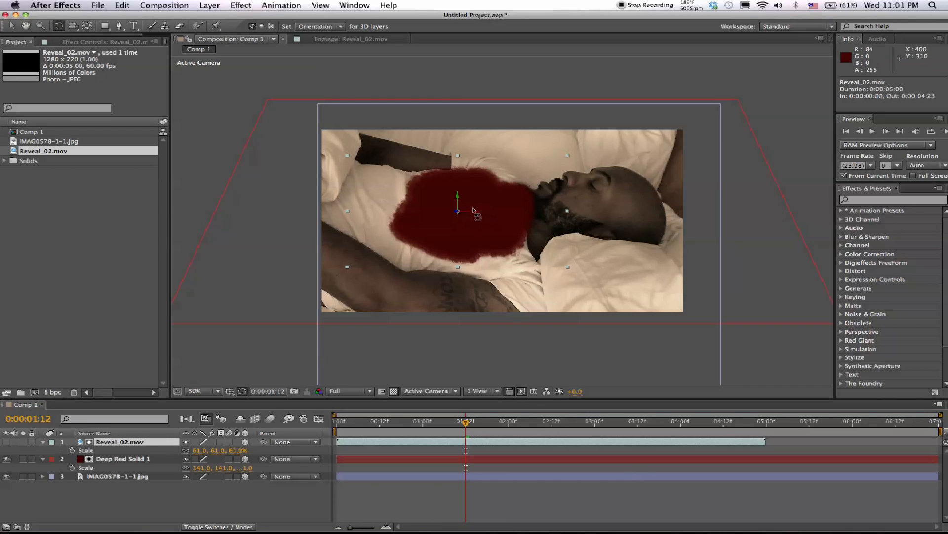
{"action": "left_click_drag", "start_coordinate": [457, 194], "coordinate": [477, 206]}
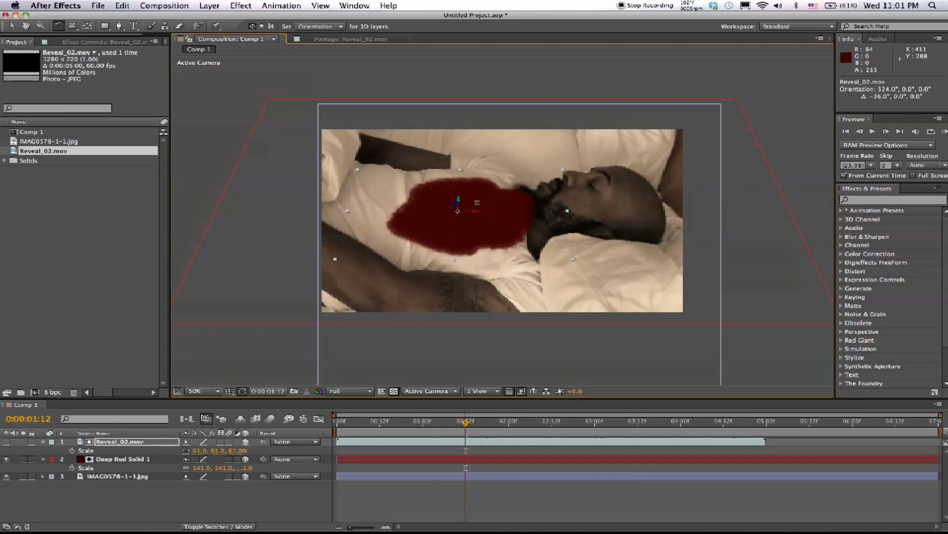
{"action": "left_click", "coordinate": [197, 391]}
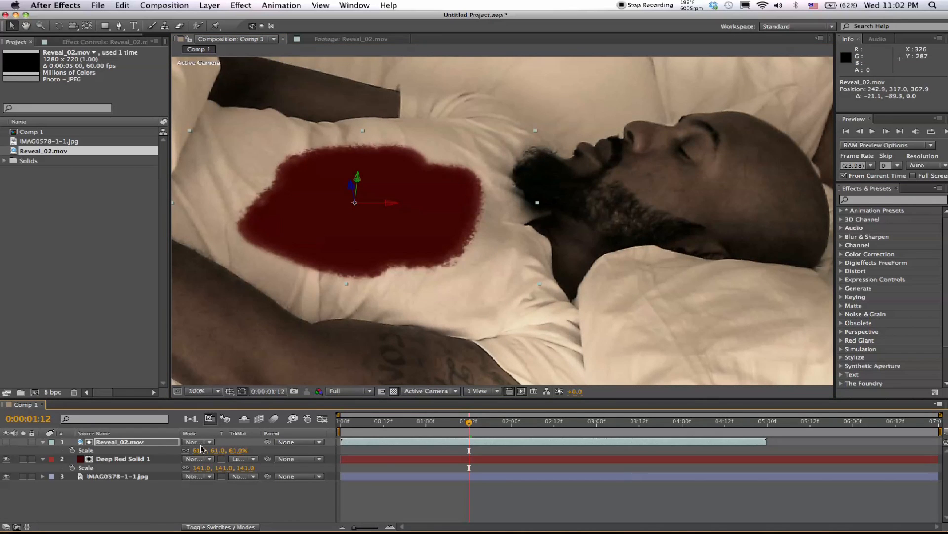
- Set the red solid's blending mode to Multiply and return to the timeline start
{"action": "left_click", "coordinate": [198, 440]}
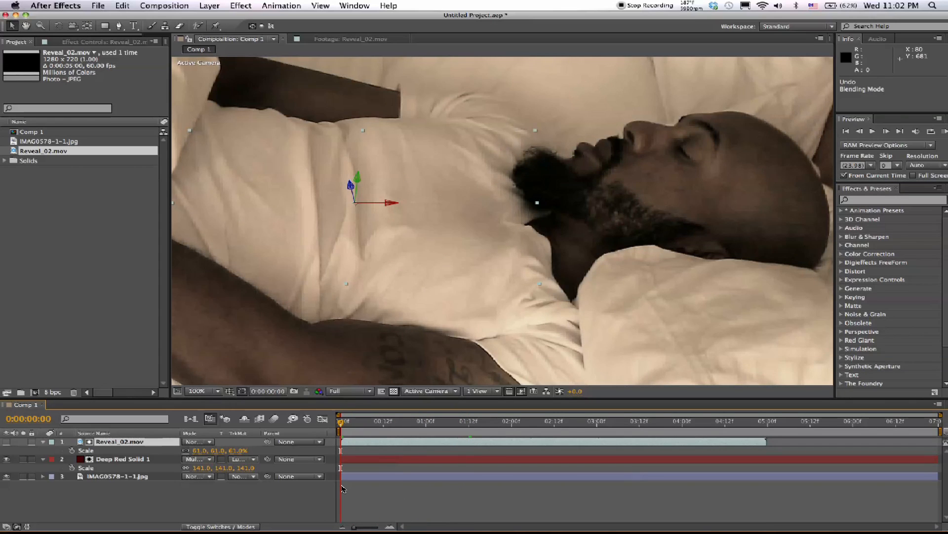
{"action": "left_click", "coordinate": [202, 391]}
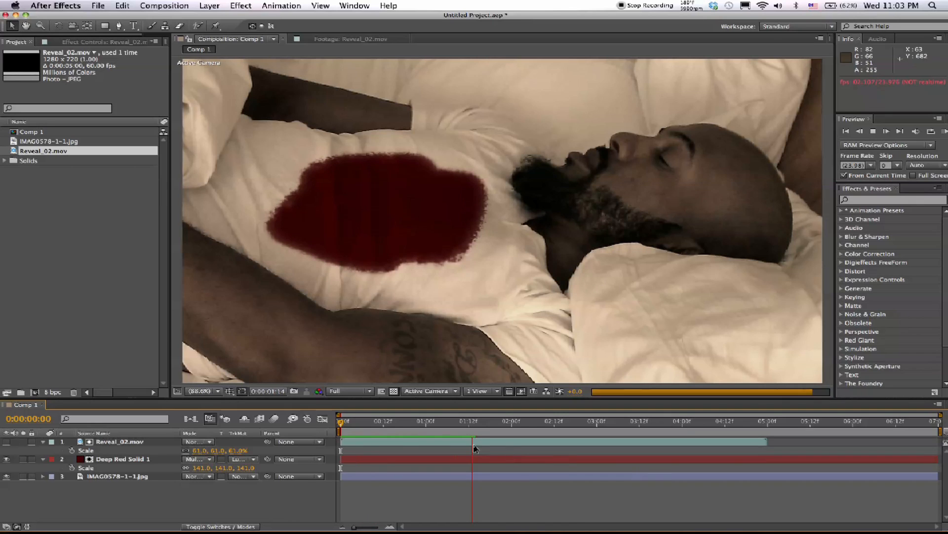
- Stop playback, lower the stain's opacity to 92% and scrub to watch it spread
{"action": "left_click", "coordinate": [122, 459]}
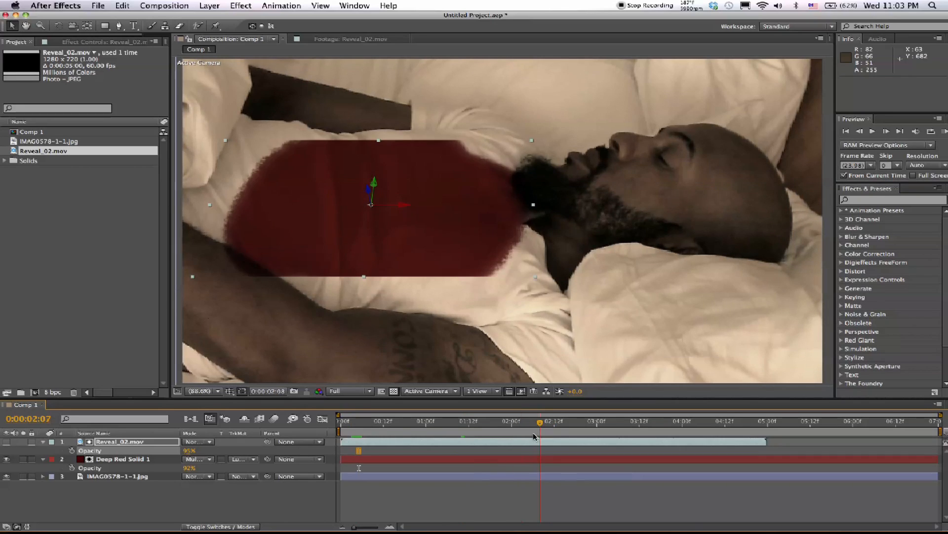
{"action": "left_click_drag", "start_coordinate": [539, 421], "coordinate": [496, 421]}
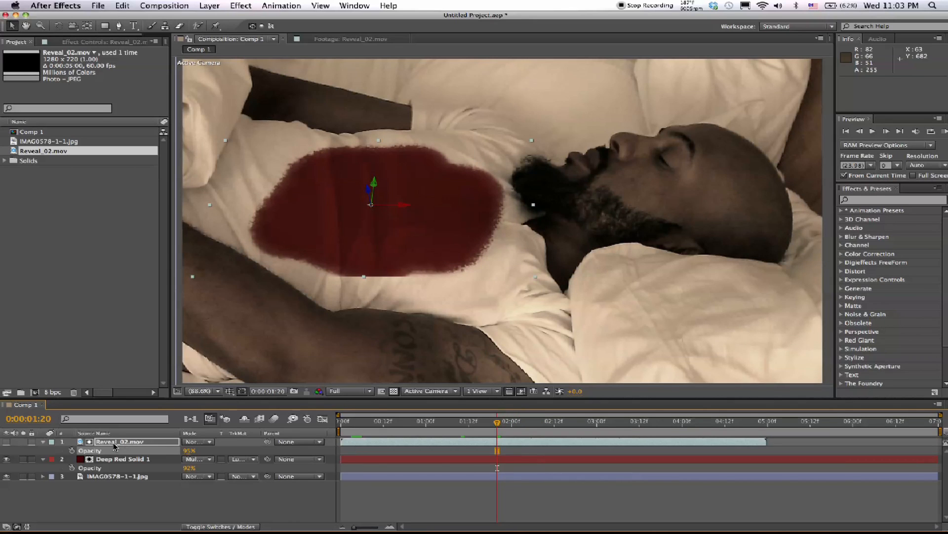
{"action": "left_click", "coordinate": [424, 421]}
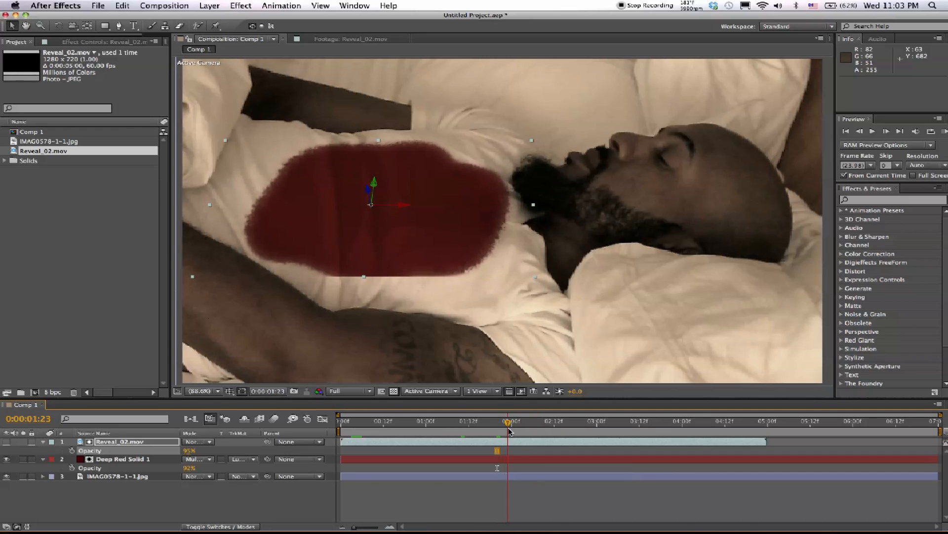
- Time-stretch Reveal_02.mov with a Stretch Factor of 50 and check a later frame
{"action": "right_click", "coordinate": [119, 441]}
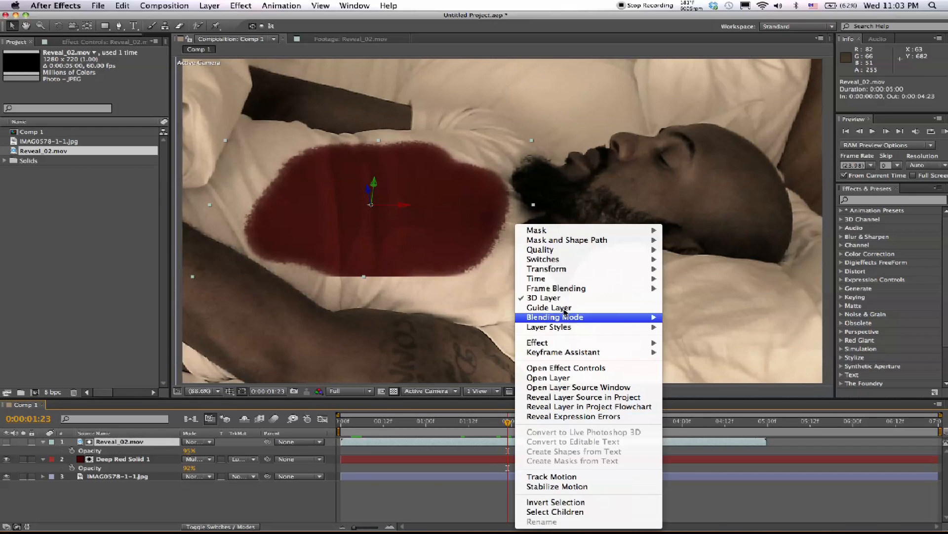
{"action": "left_click", "coordinate": [535, 279]}
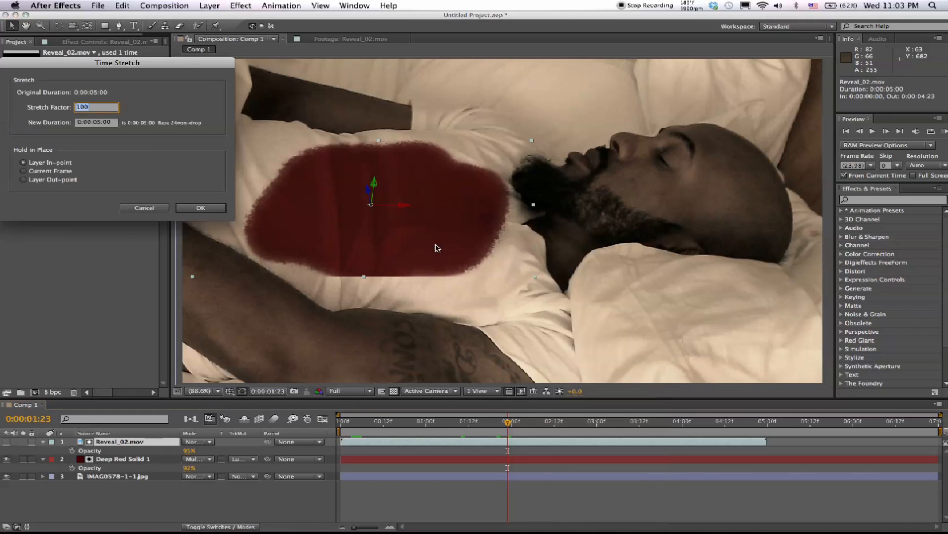
{"action": "left_click", "coordinate": [96, 106]}
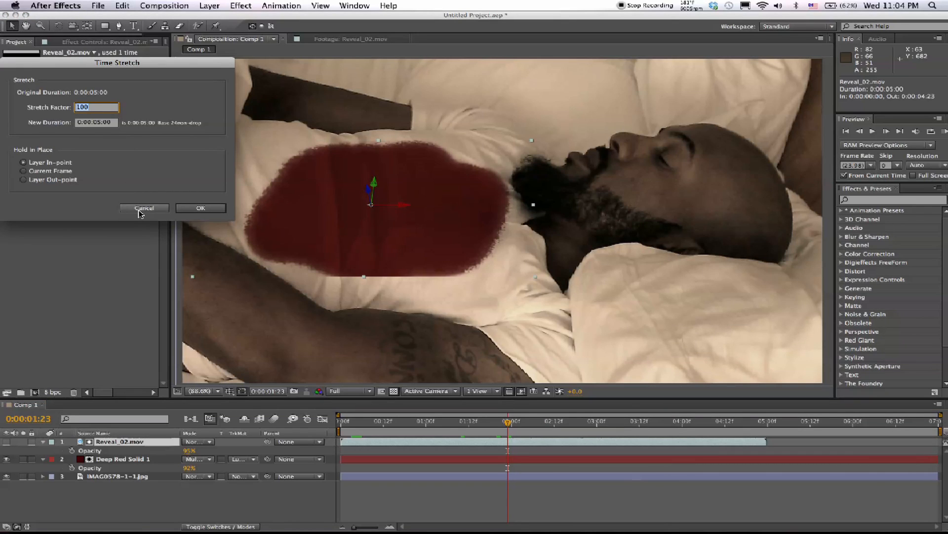
{"action": "type", "text": "50"}
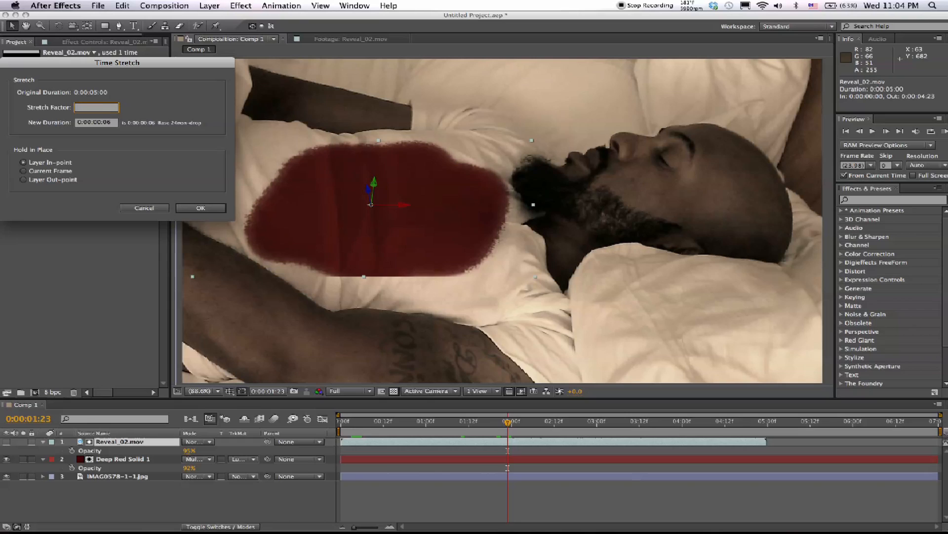
{"action": "left_click", "coordinate": [201, 207]}
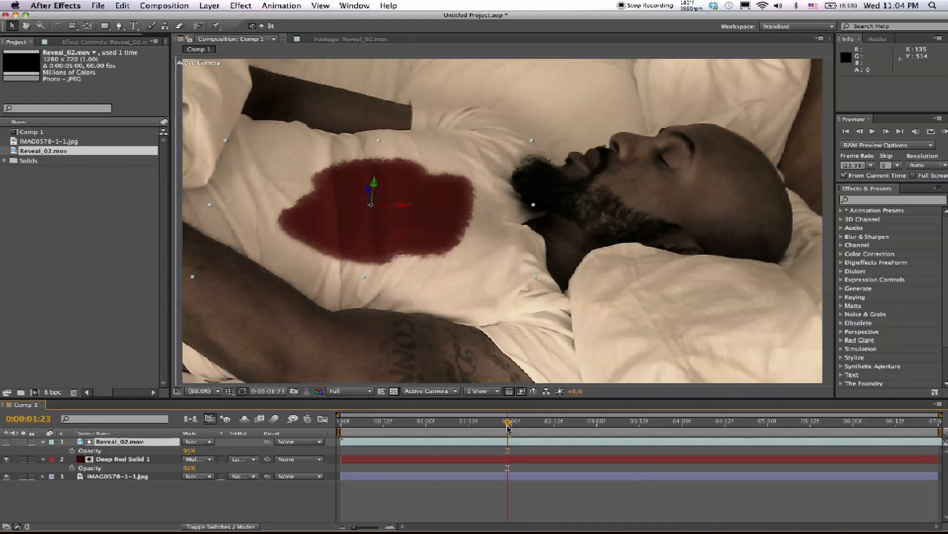
{"action": "left_click", "coordinate": [572, 420]}
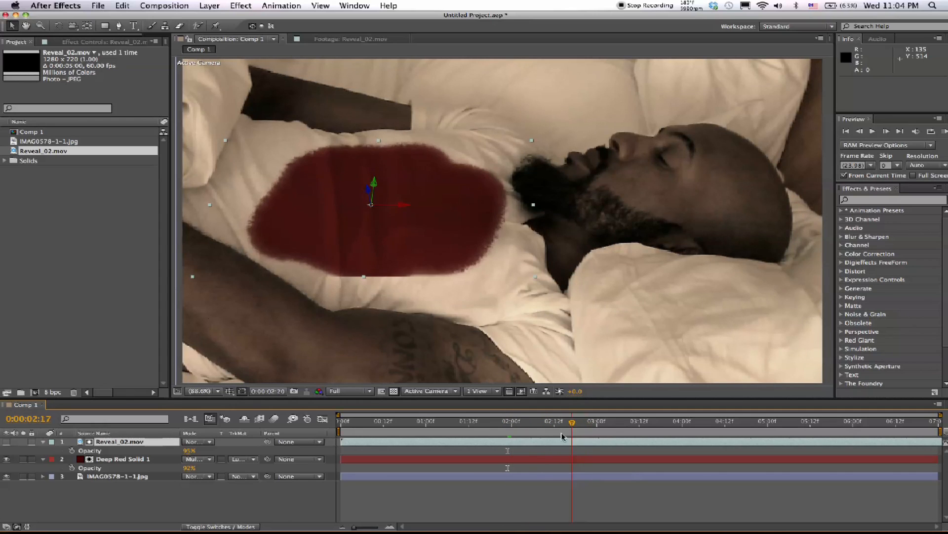
- Enable Time Remapping on the Reveal_02.mov layer
{"action": "right_click", "coordinate": [532, 435]}
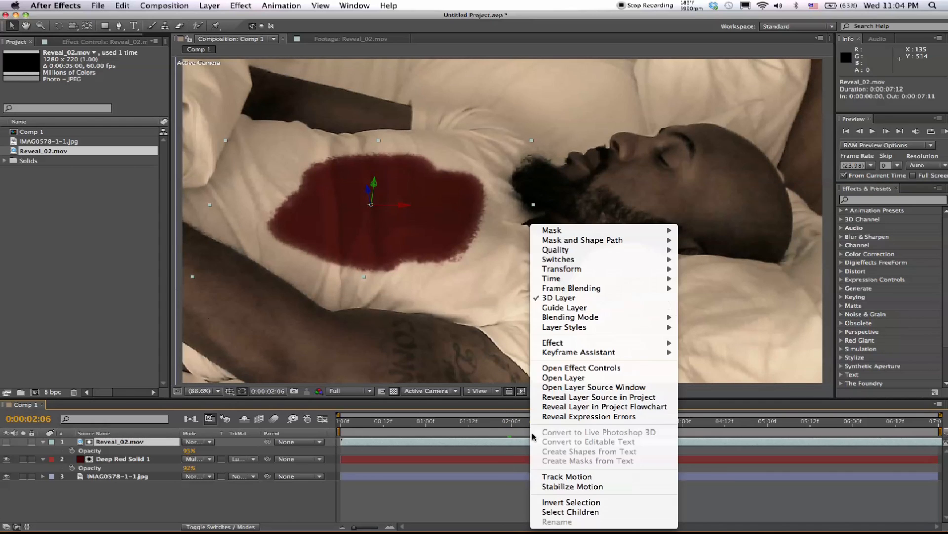
{"action": "mouse_move", "coordinate": [551, 278]}
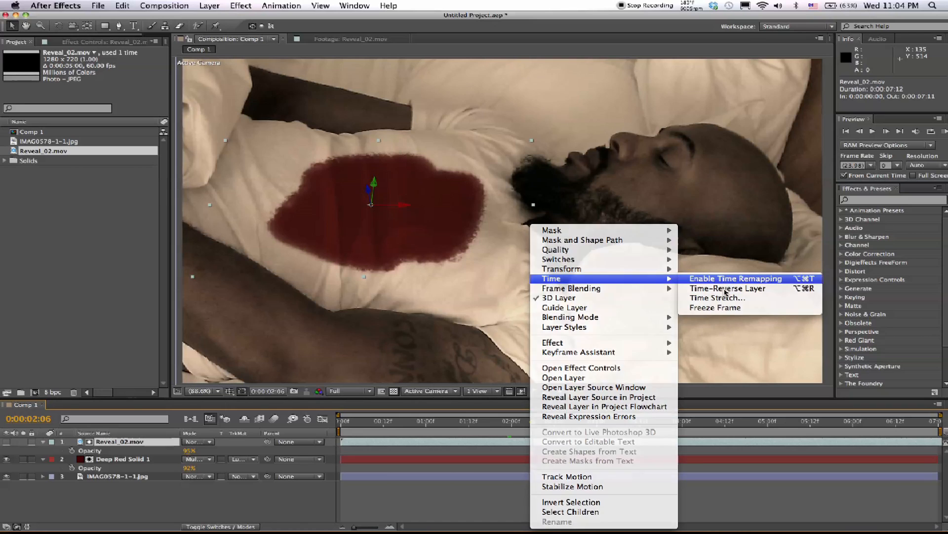
{"action": "left_click", "coordinate": [735, 279]}
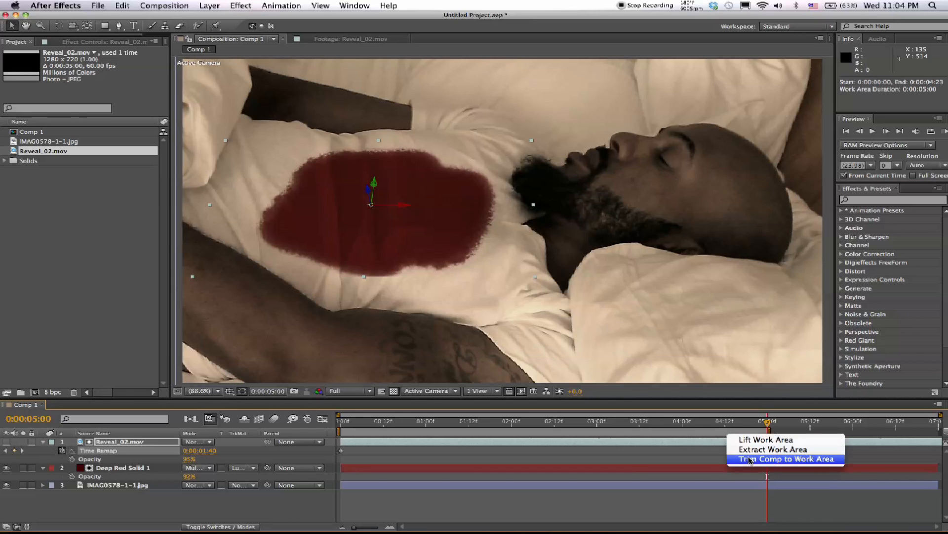
- Trim Comp 1 to the five-second work area and bring up Deep Red Solid 1's settings
{"action": "left_click", "coordinate": [786, 458]}
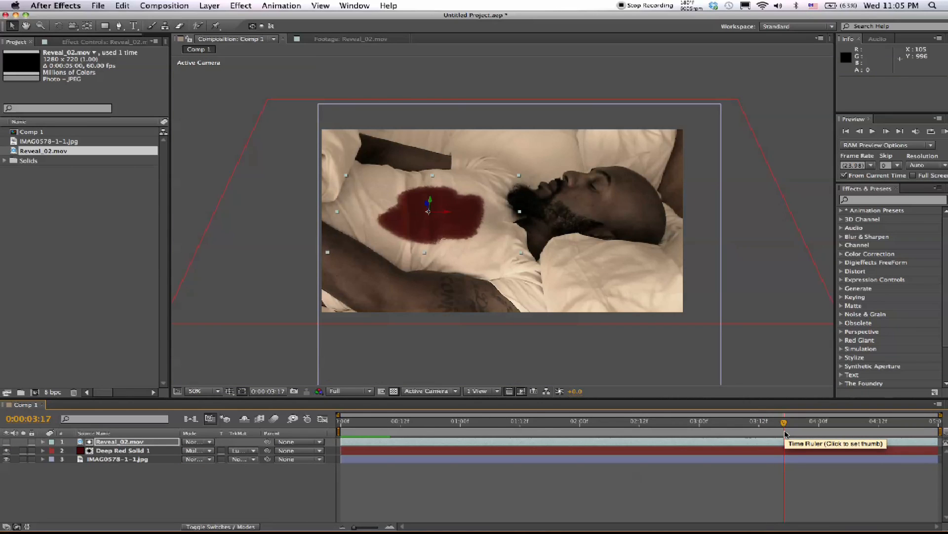
{"action": "mouse_move", "coordinate": [134, 459]}
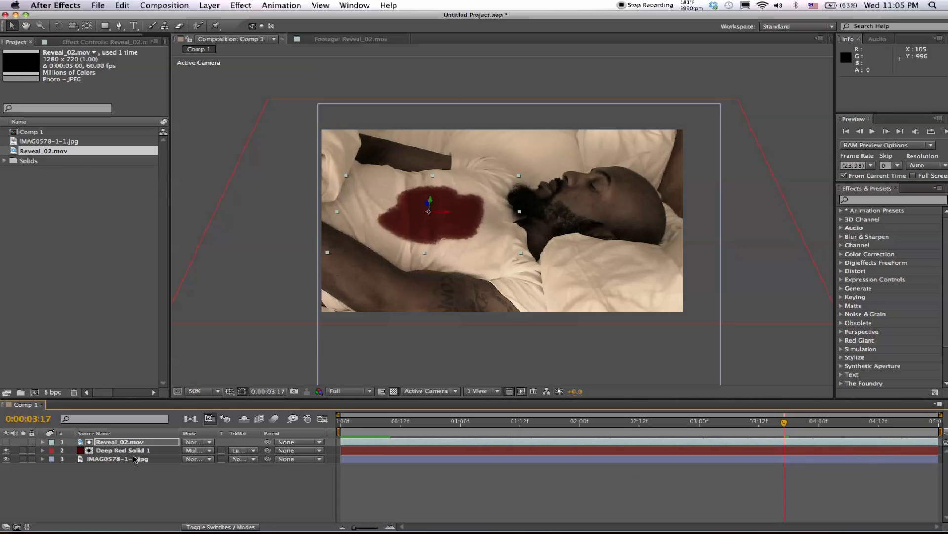
{"action": "left_click", "coordinate": [123, 450]}
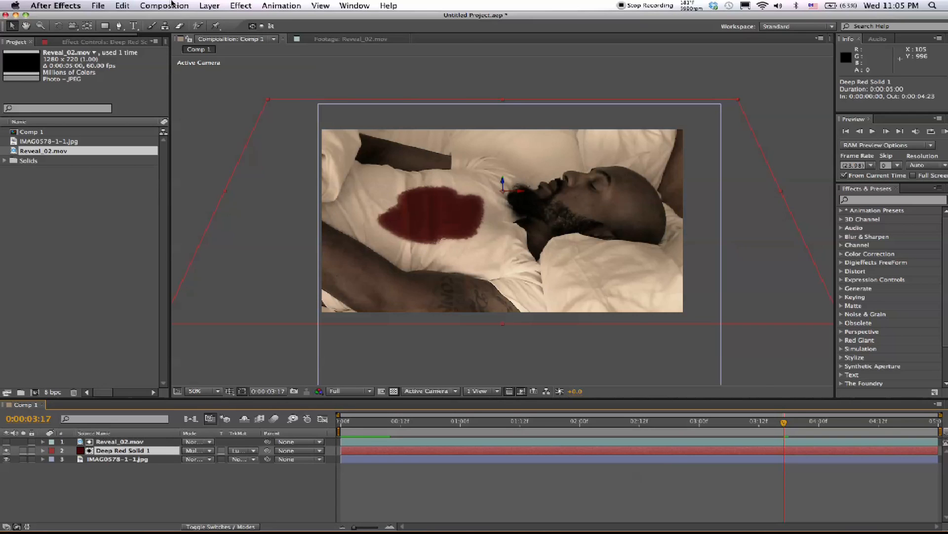
{"action": "left_click", "coordinate": [208, 6]}
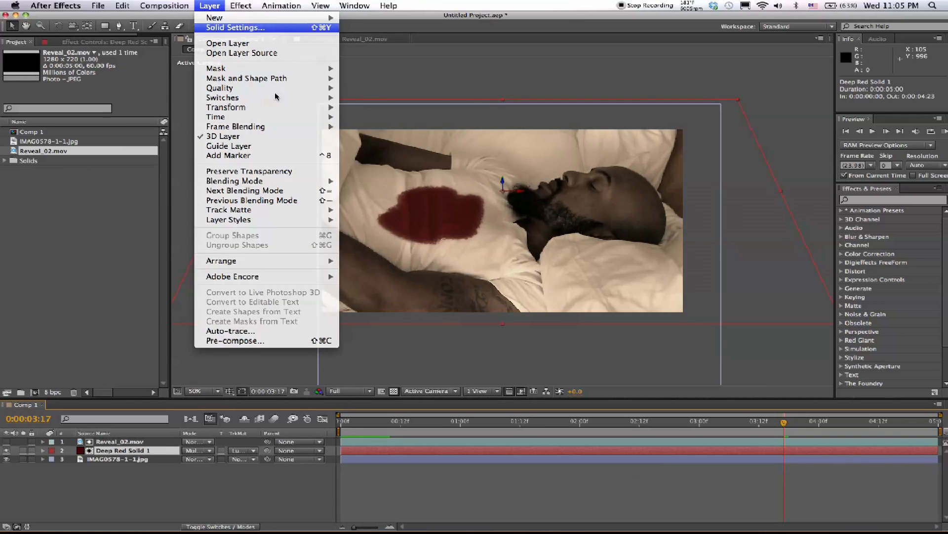
{"action": "left_click", "coordinate": [235, 28]}
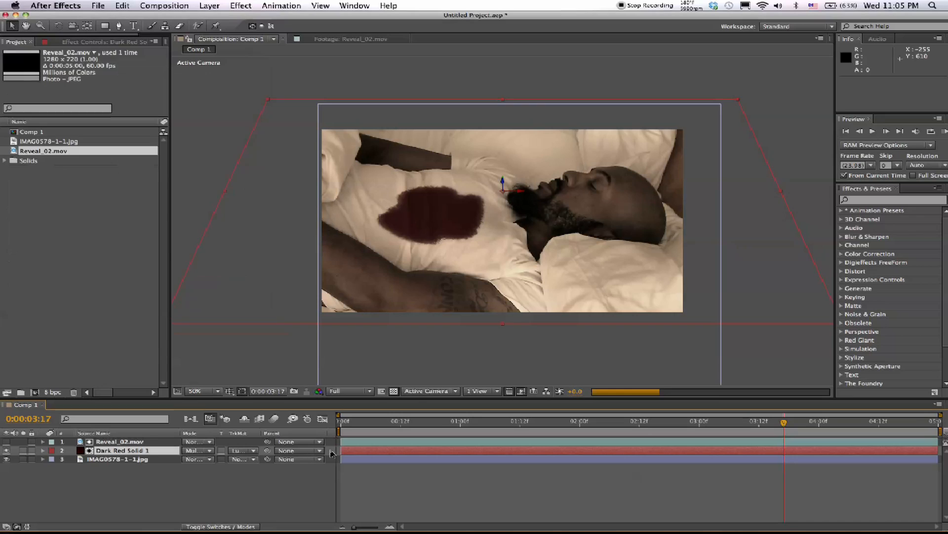
- Add a Null Object layer to the composition for the camera to follow
{"action": "left_click", "coordinate": [208, 6]}
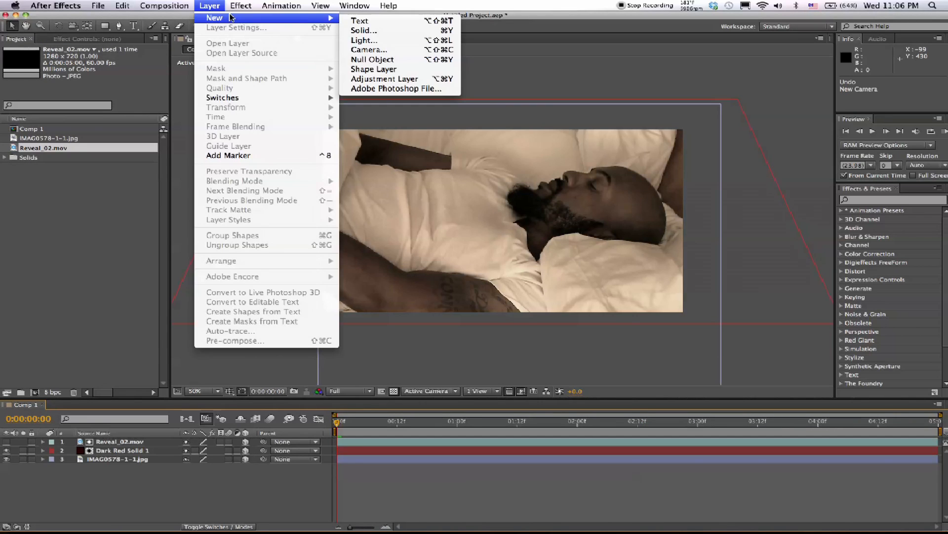
{"action": "left_click", "coordinate": [369, 49]}
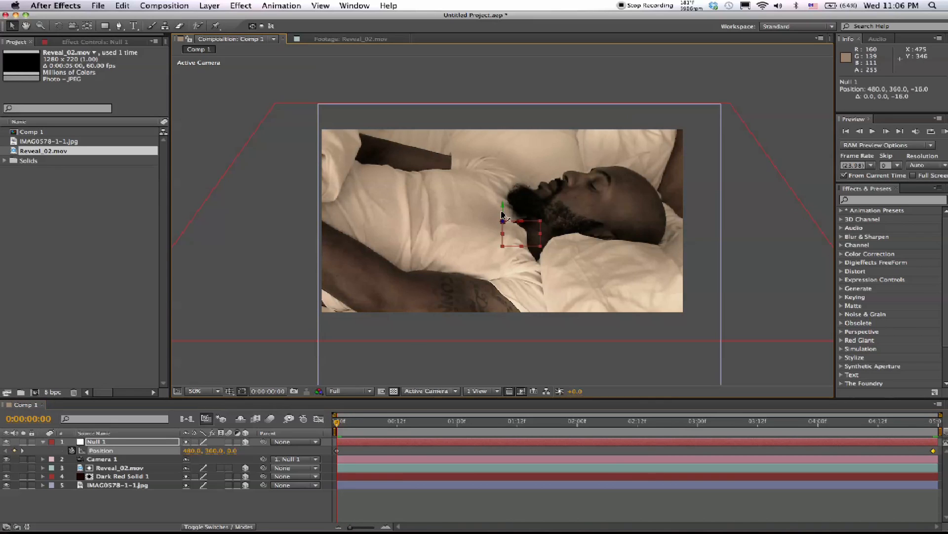
- Move Null 1 in the viewer so the parented camera pushes in on the man's chest
{"action": "left_click_drag", "start_coordinate": [504, 217], "coordinate": [504, 248]}
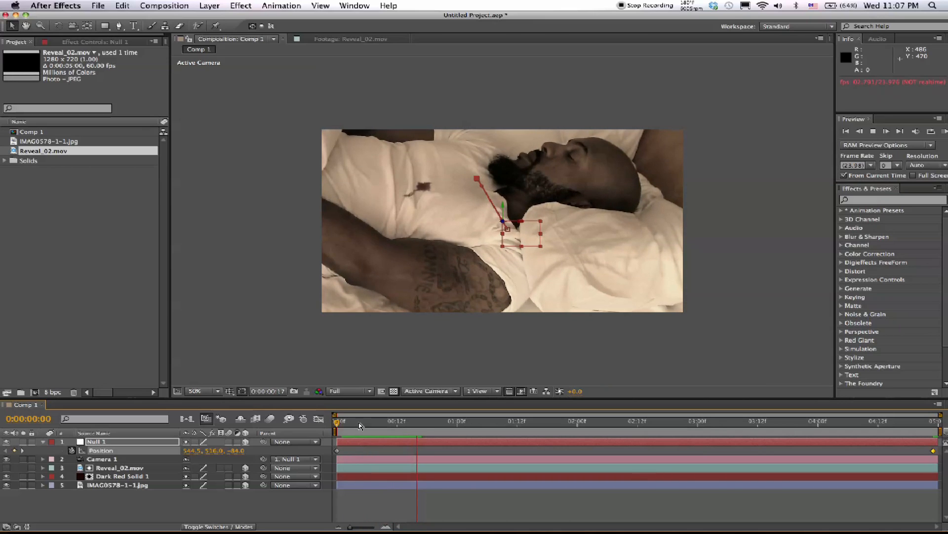
- Jump to an early frame and edit the Reveal_02.mov stain footage's Position value
{"action": "left_click", "coordinate": [118, 484]}
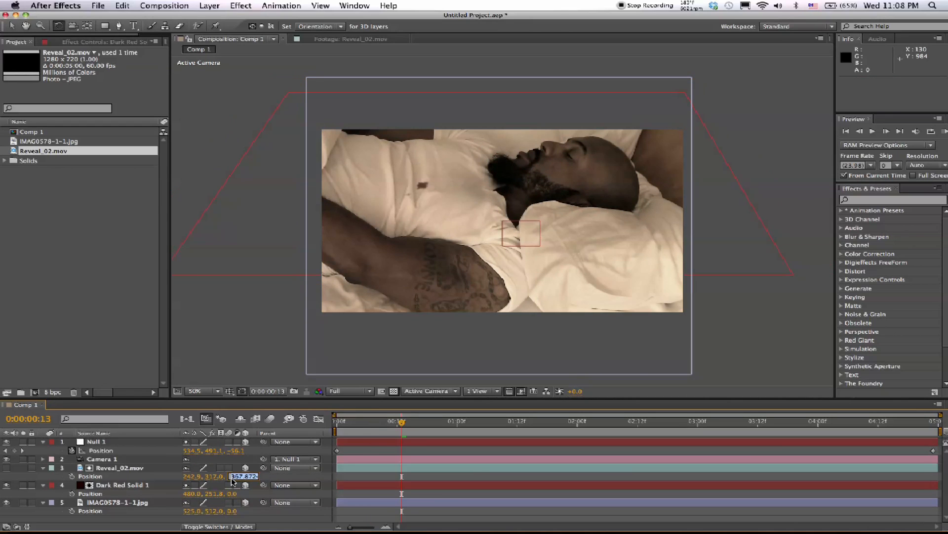
{"action": "left_click", "coordinate": [120, 467]}
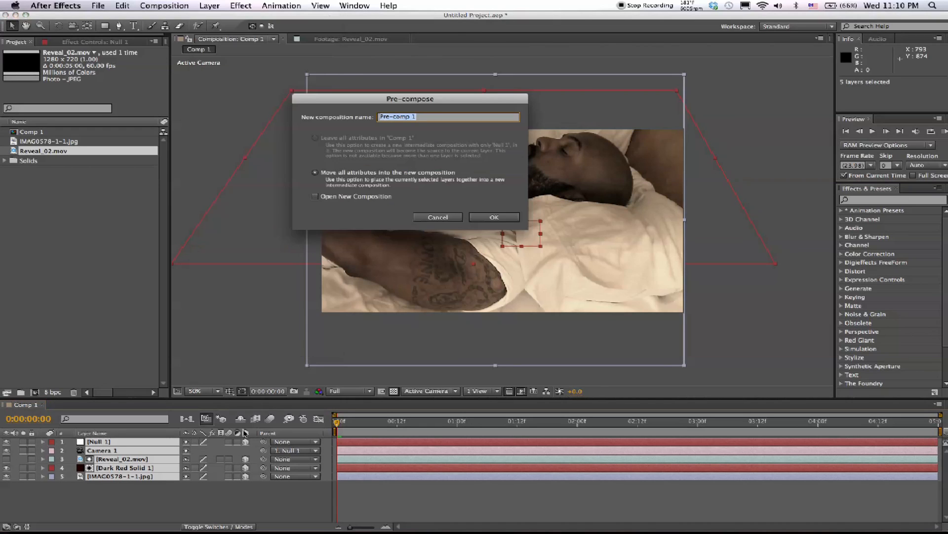
- Pre-compose all five layers into Pre-comp 1 and apply the AfterShake Footage preset with Amount 12
{"action": "left_click", "coordinate": [494, 217]}
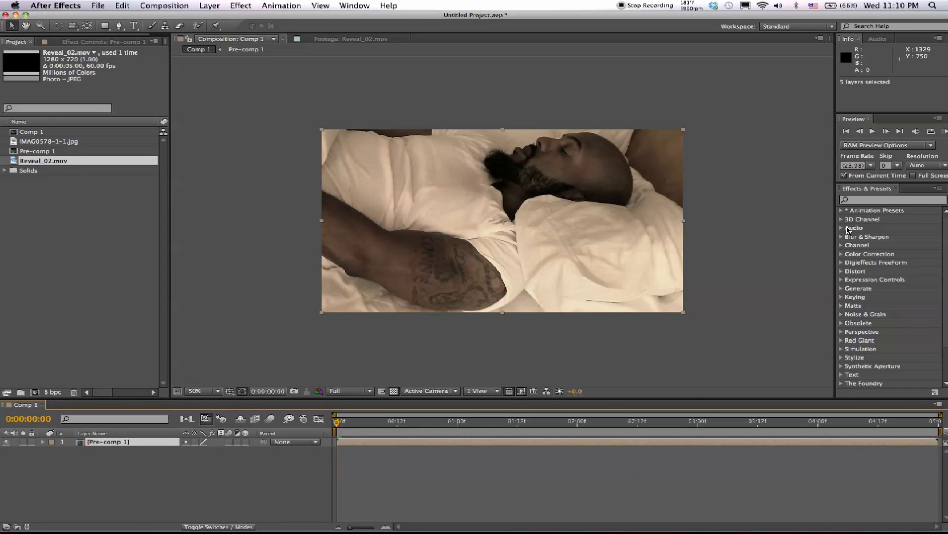
{"action": "left_click", "coordinate": [841, 209]}
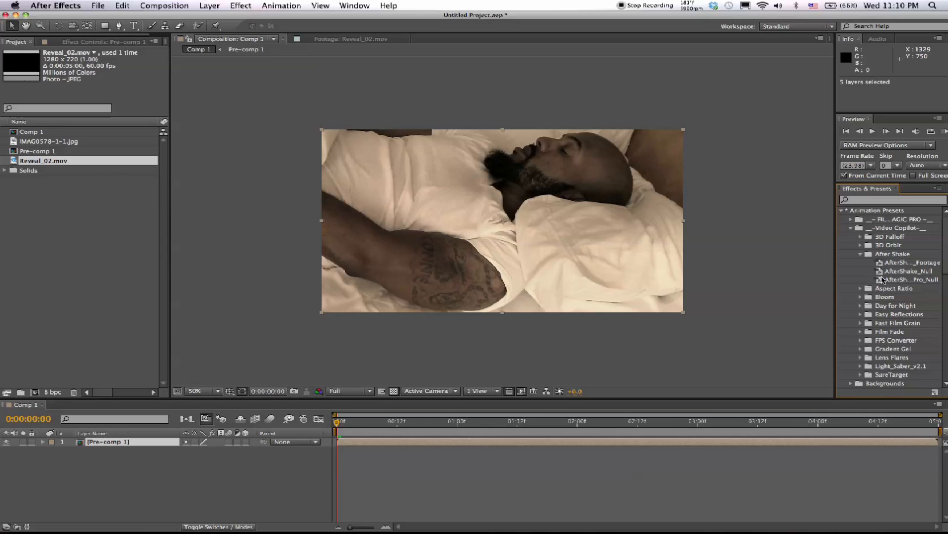
{"action": "left_click_drag", "start_coordinate": [901, 261], "coordinate": [627, 444]}
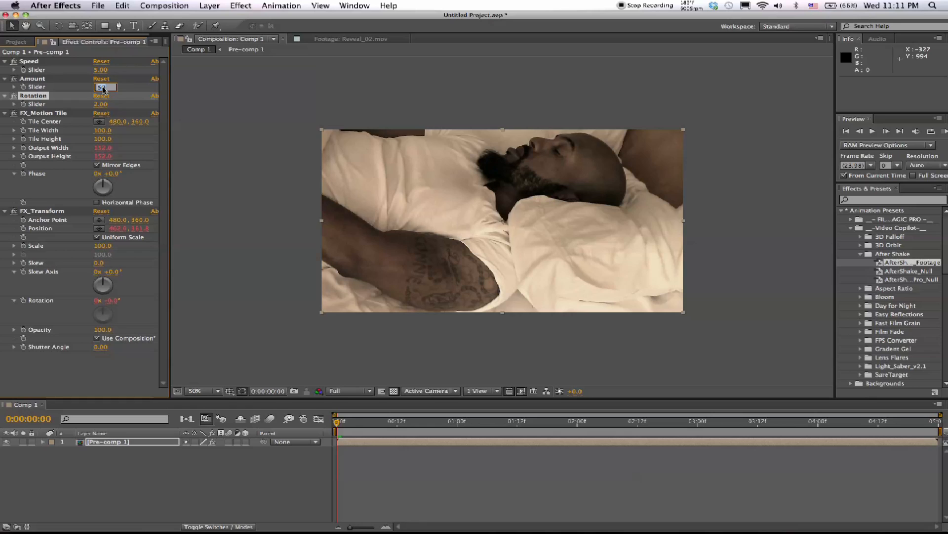
{"action": "type", "text": "12.00"}
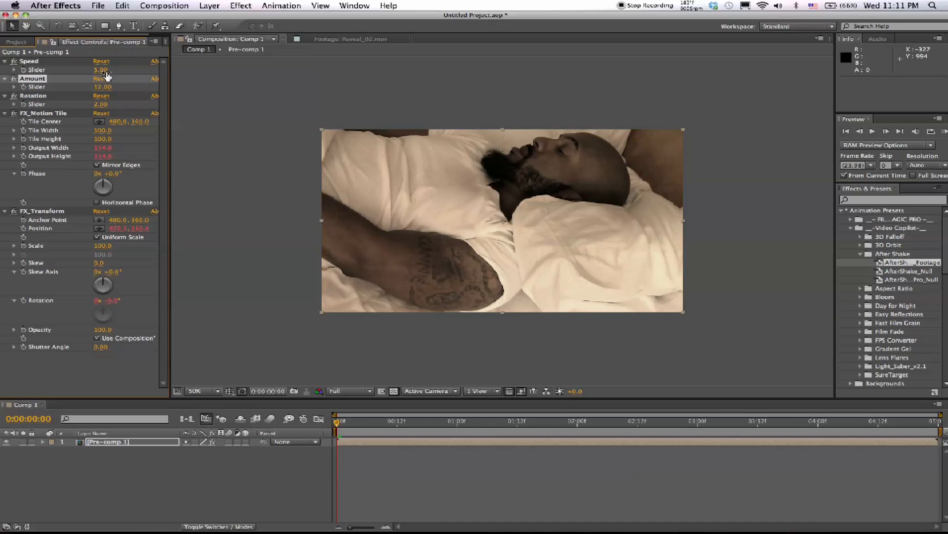
{"action": "left_click", "coordinate": [208, 6]}
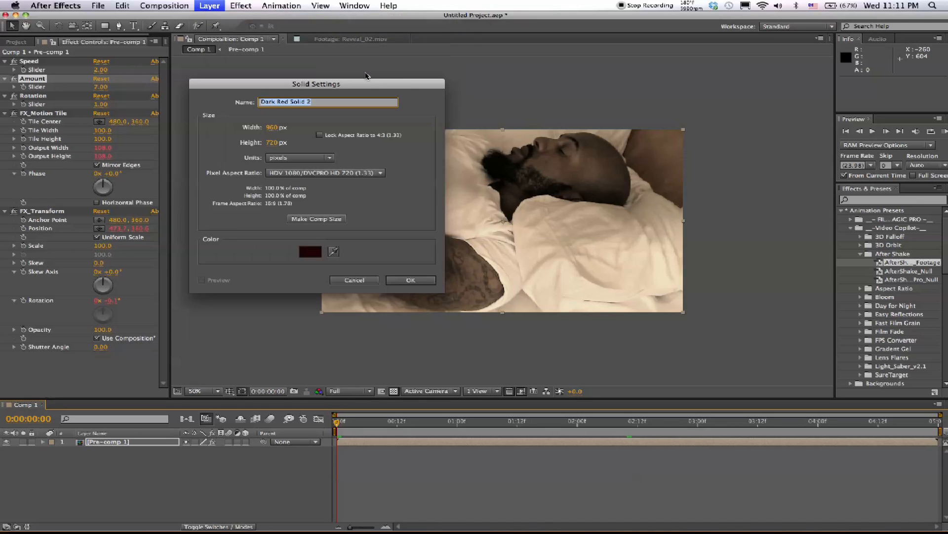
- Create a new black solid above Pre-comp 1 for the vignette
{"action": "left_click", "coordinate": [309, 252]}
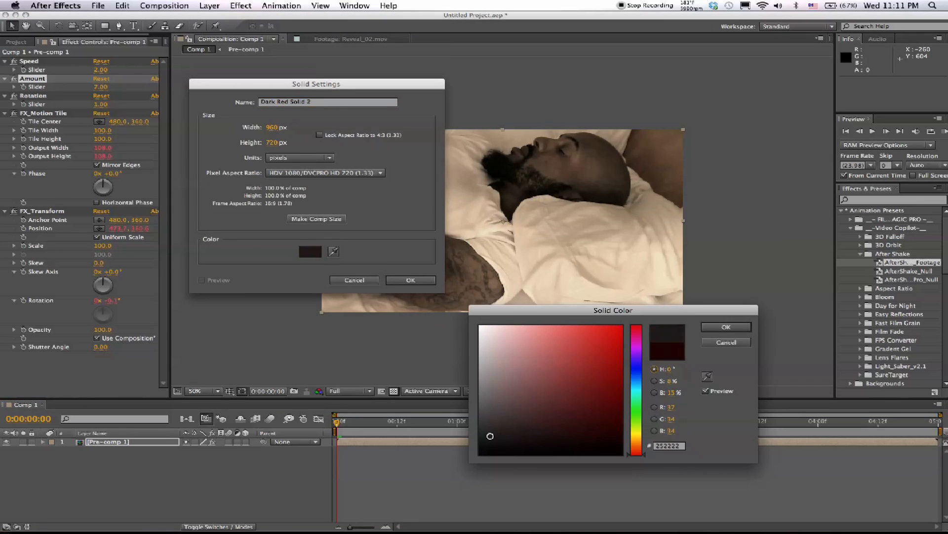
{"action": "left_click", "coordinate": [726, 327]}
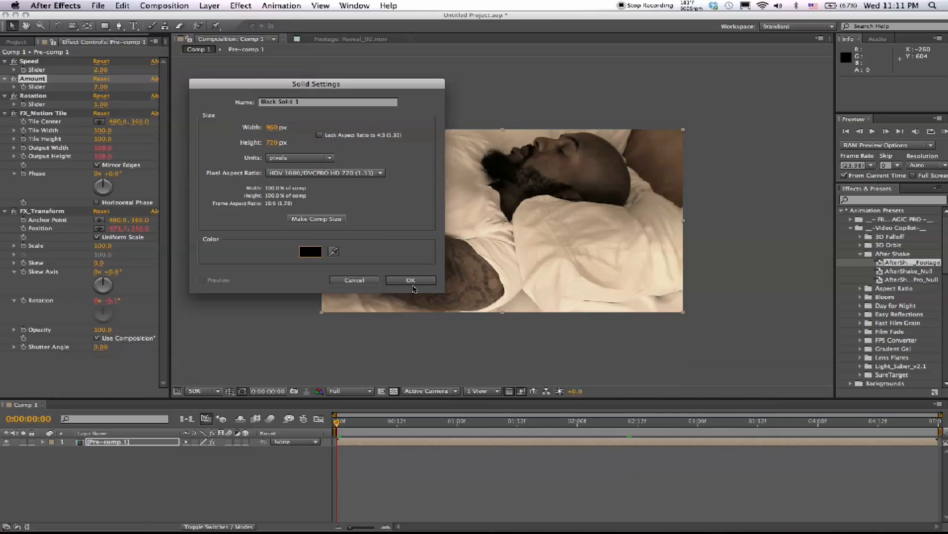
{"action": "left_click", "coordinate": [410, 279]}
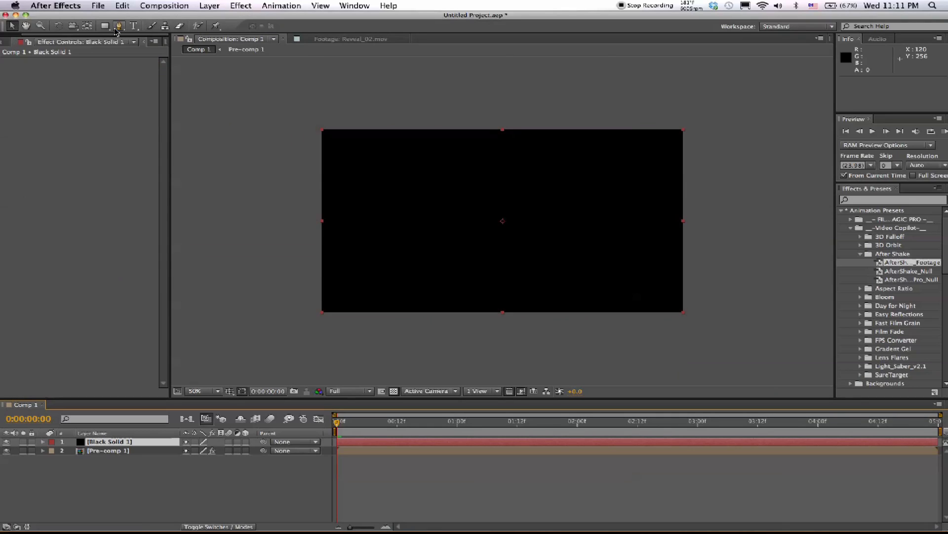
- Draw an elliptical mask on the solid and invert it so only the edges stay dark
{"action": "left_click", "coordinate": [104, 26]}
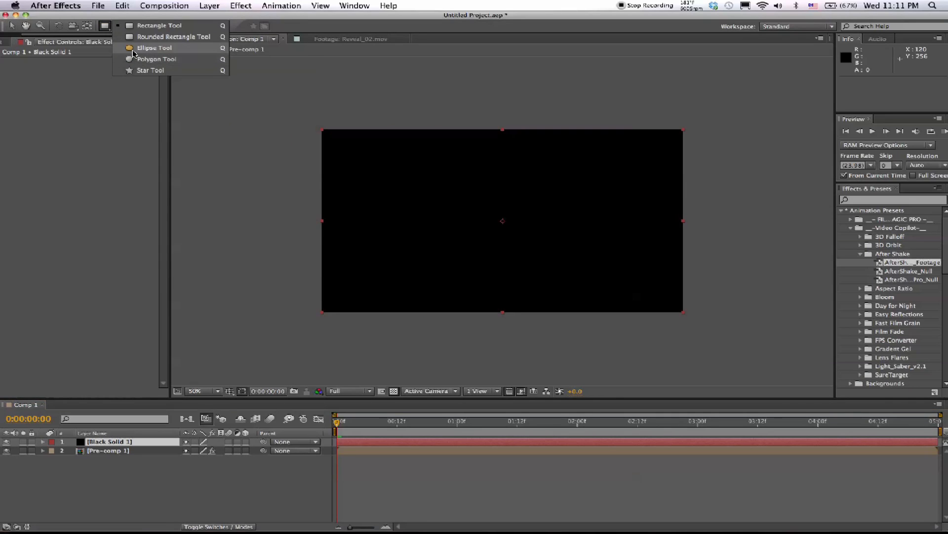
{"action": "left_click", "coordinate": [154, 48]}
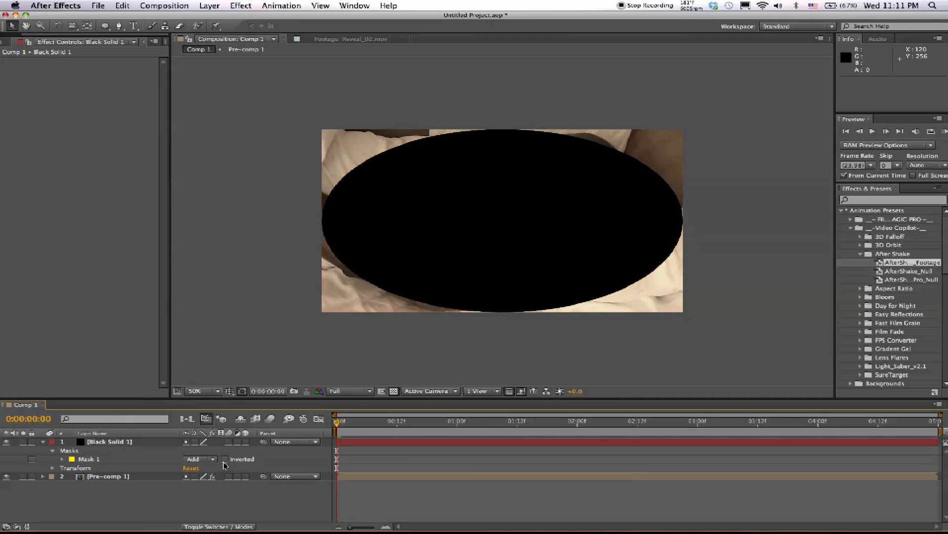
{"action": "left_click", "coordinate": [226, 458]}
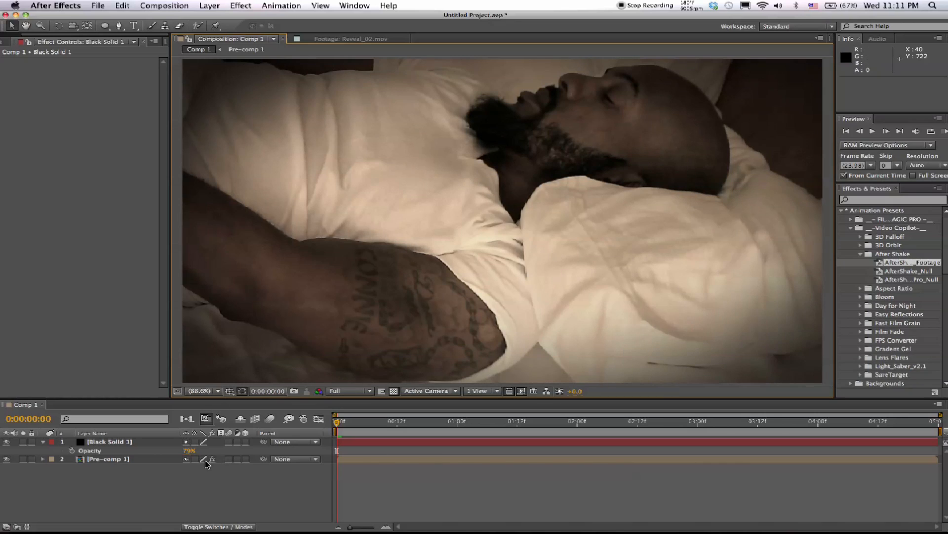
- Add Adjustment Layer 1 beneath the vignette solid
{"action": "left_click", "coordinate": [241, 6]}
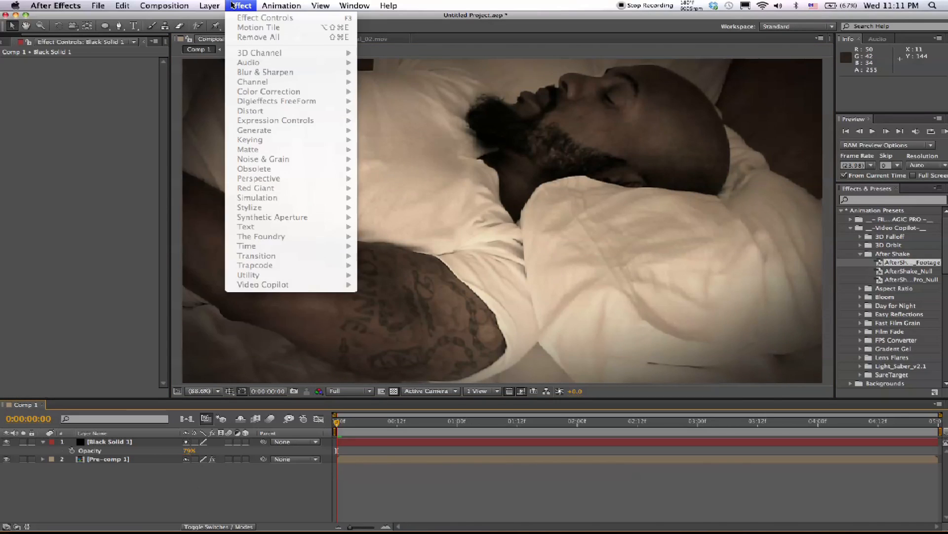
{"action": "left_click", "coordinate": [208, 5]}
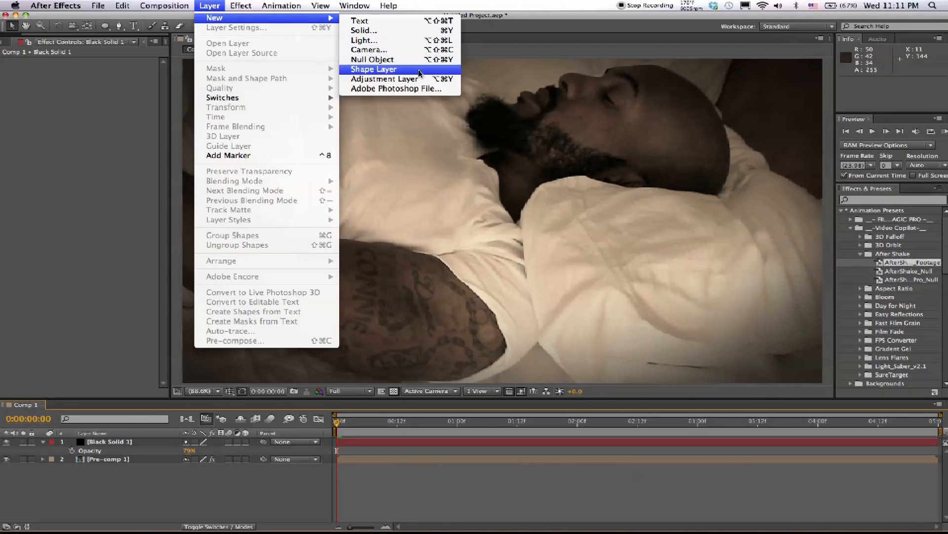
{"action": "left_click", "coordinate": [387, 79]}
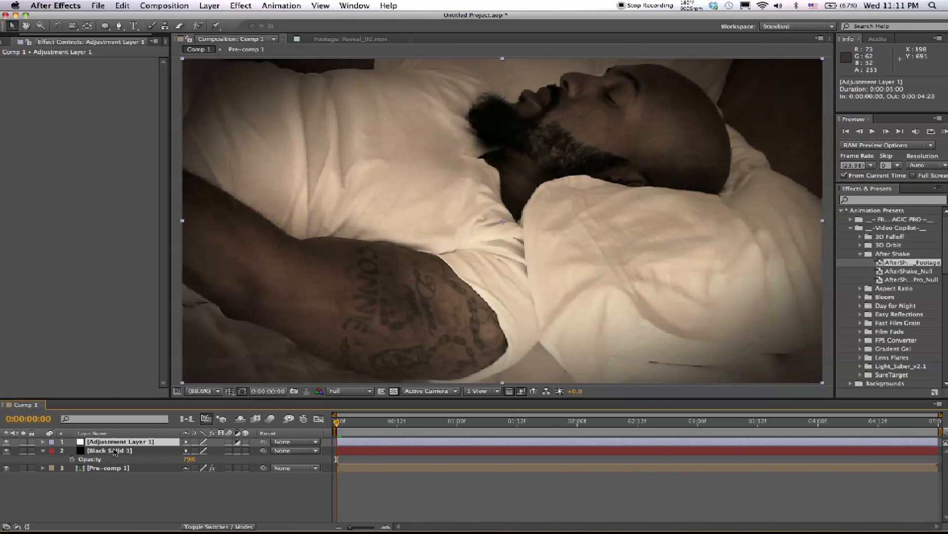
- Apply Curves to the adjustment layer and bend the RGB curve into an S shape for contrast
{"action": "left_click", "coordinate": [209, 6]}
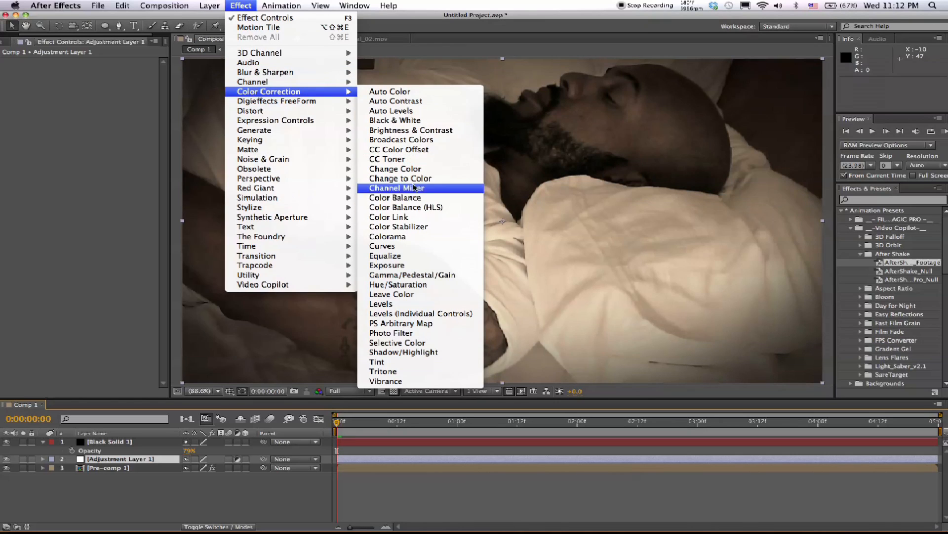
{"action": "left_click", "coordinate": [382, 246]}
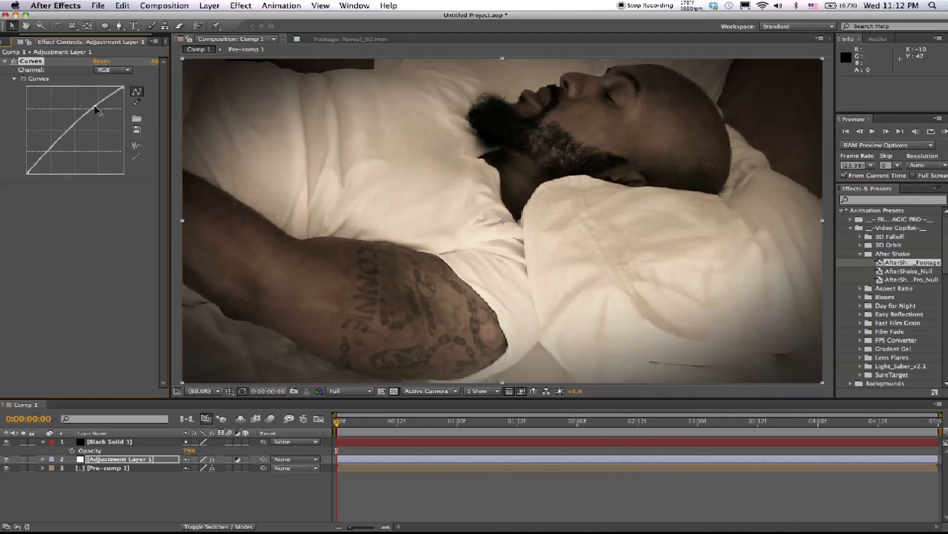
{"action": "left_click_drag", "start_coordinate": [97, 108], "coordinate": [46, 163]}
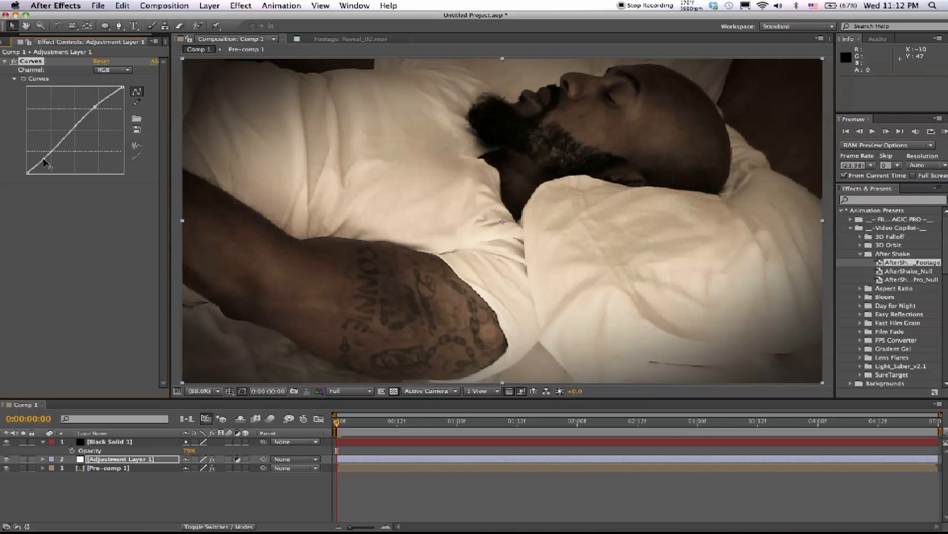
{"action": "left_click_drag", "start_coordinate": [46, 163], "coordinate": [95, 108]}
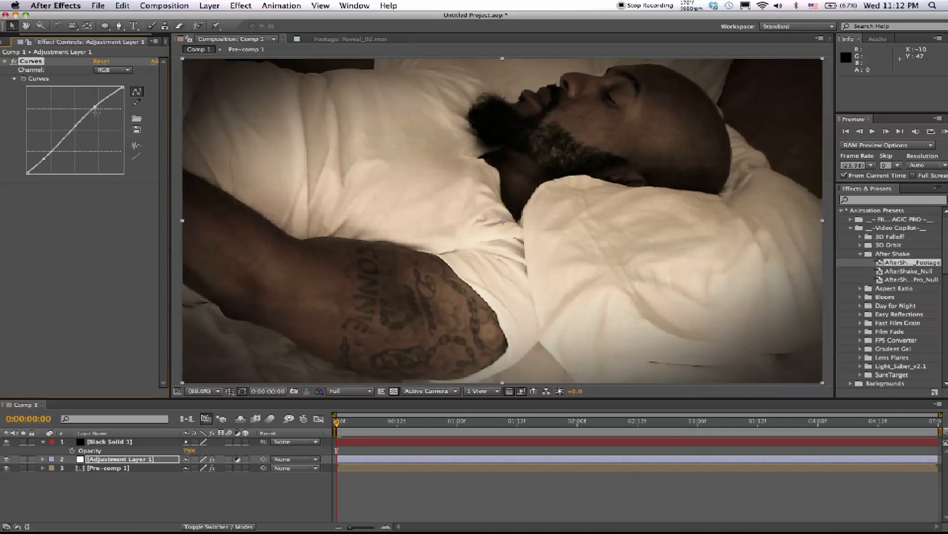
{"action": "mouse_move", "coordinate": [821, 237]}
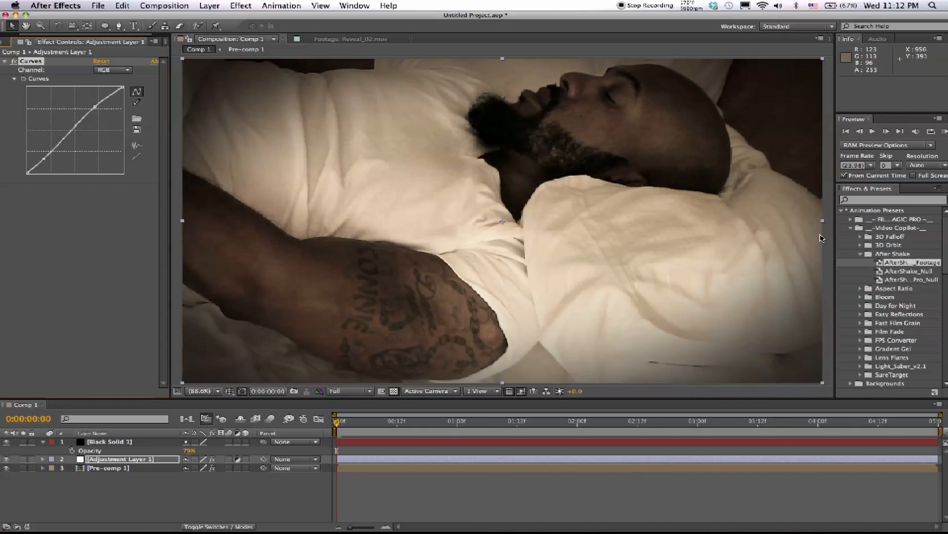
- Switch the Curves channel to Red, adjust it, then switch to the Green channel
{"action": "left_click", "coordinate": [111, 69]}
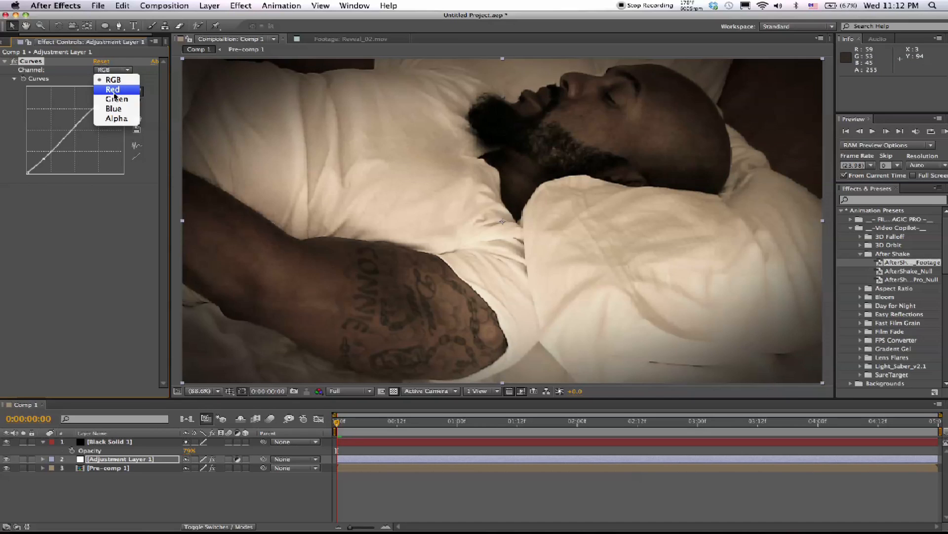
{"action": "left_click", "coordinate": [112, 90]}
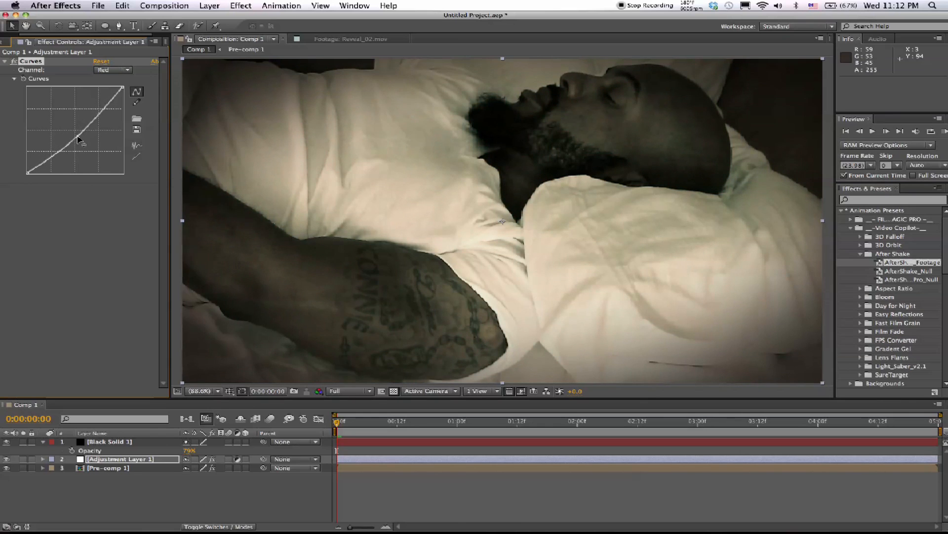
{"action": "left_click", "coordinate": [113, 69]}
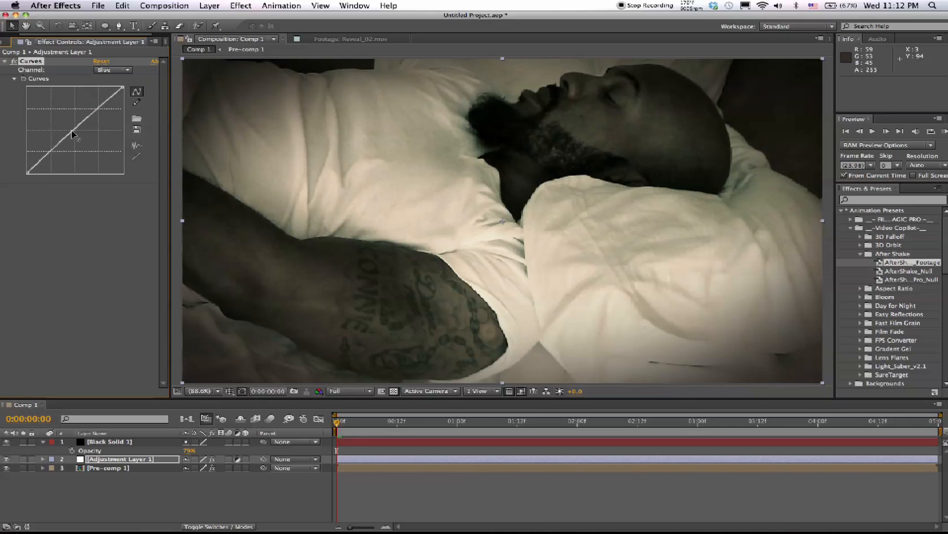
{"action": "left_click", "coordinate": [112, 69]}
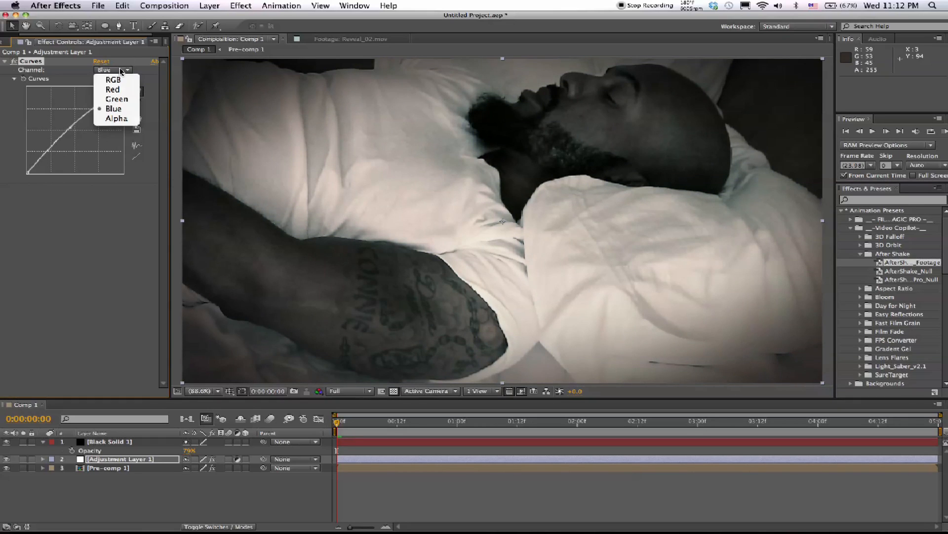
{"action": "left_click", "coordinate": [116, 99]}
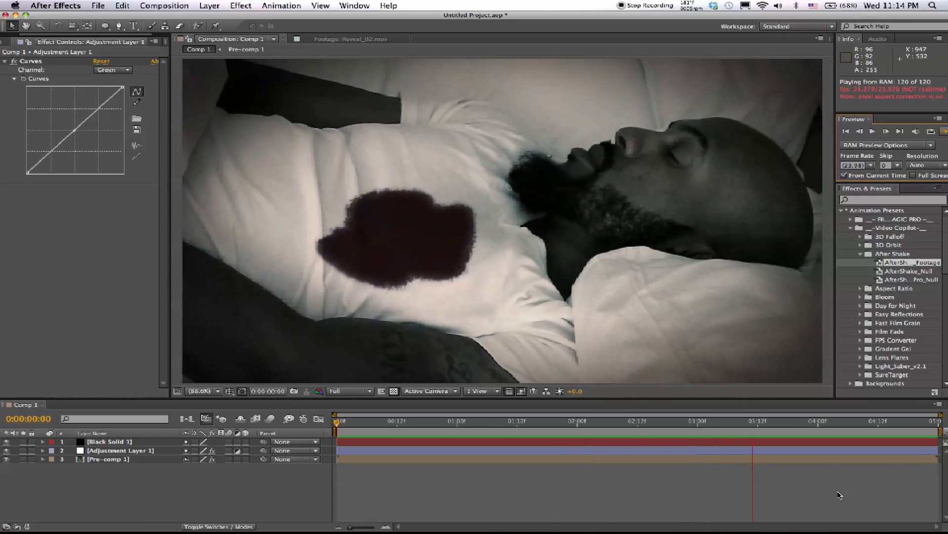
- Reveal Pre-comp 1's AfterShake settings with speed and amount ready to adjust
{"action": "left_click", "coordinate": [109, 459]}
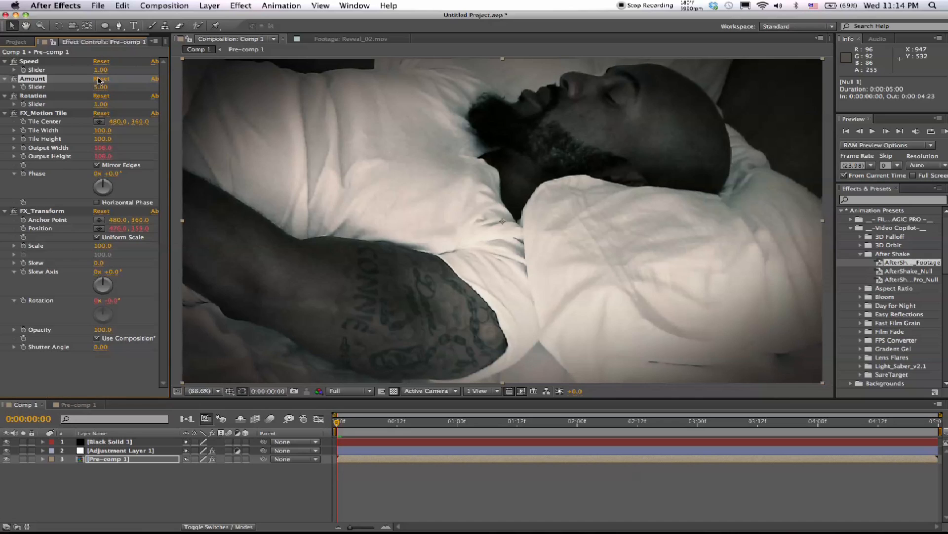
- Step a few frames forward, play the shaky stain shot preview, then stop playback
{"action": "left_click", "coordinate": [360, 421]}
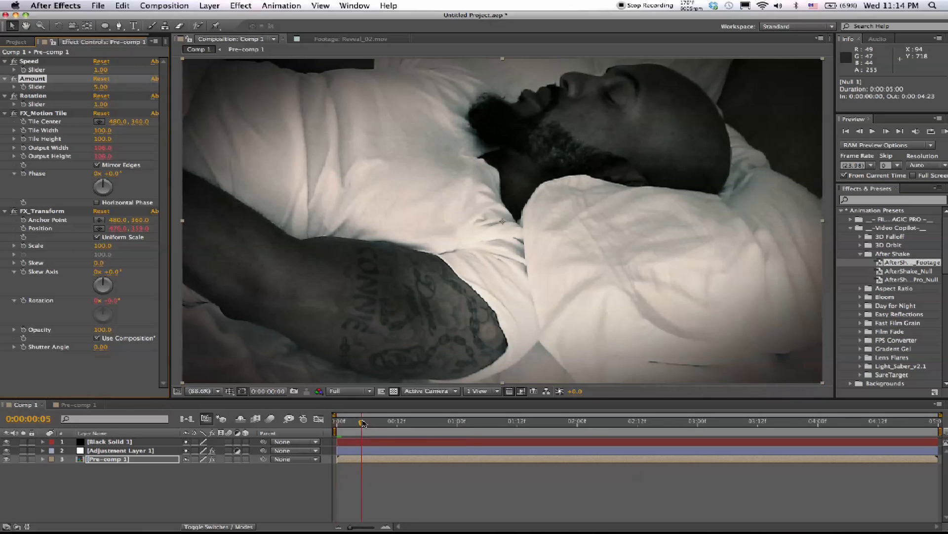
{"action": "left_click", "coordinate": [633, 421]}
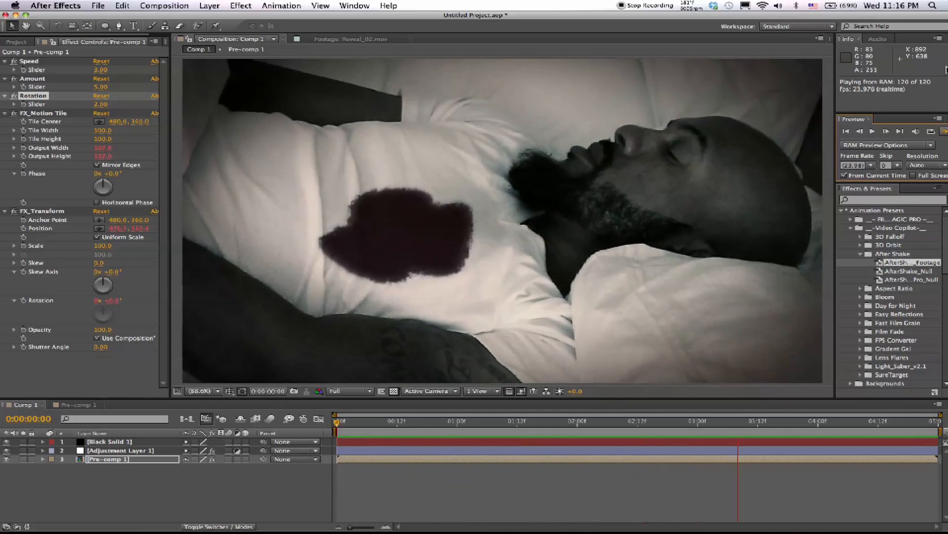
{"action": "left_click", "coordinate": [373, 421]}
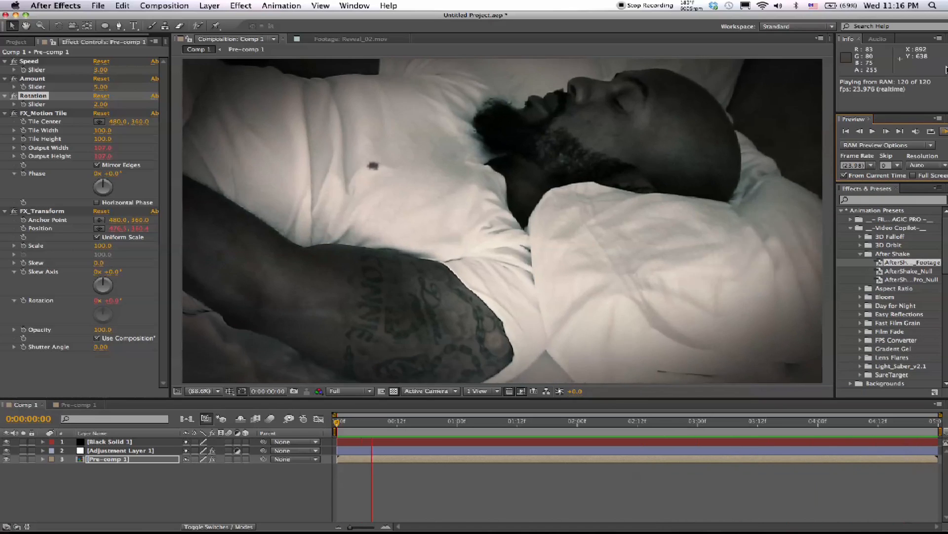